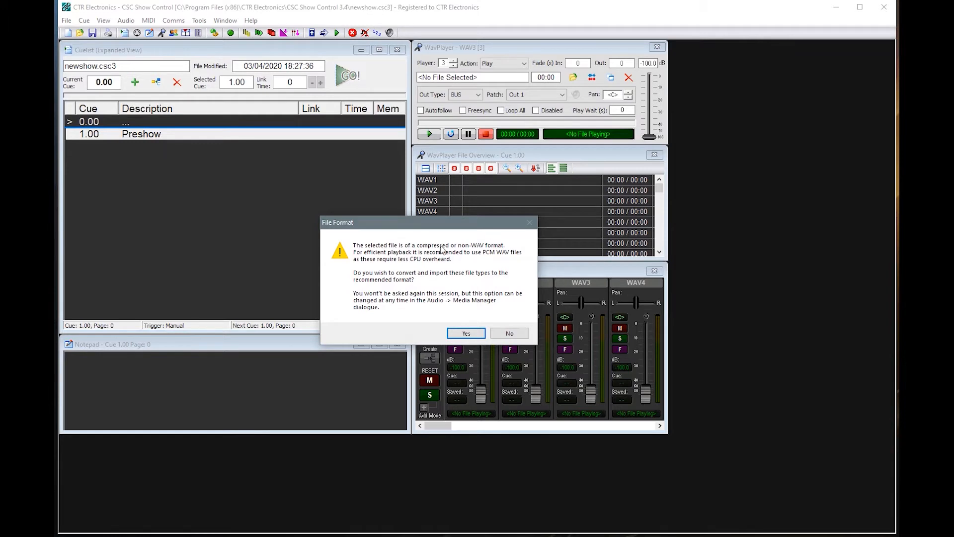
mouse_move(432, 230)
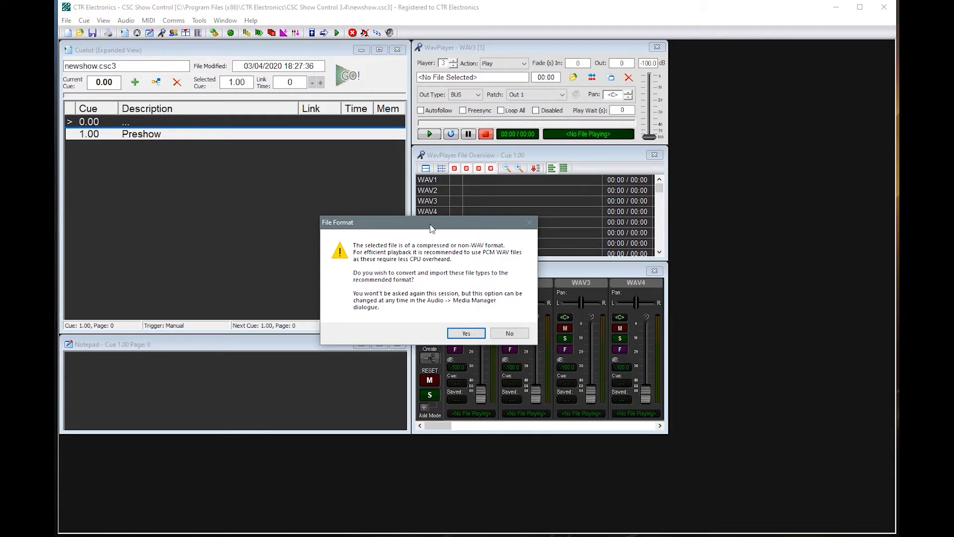
mouse_move(494, 317)
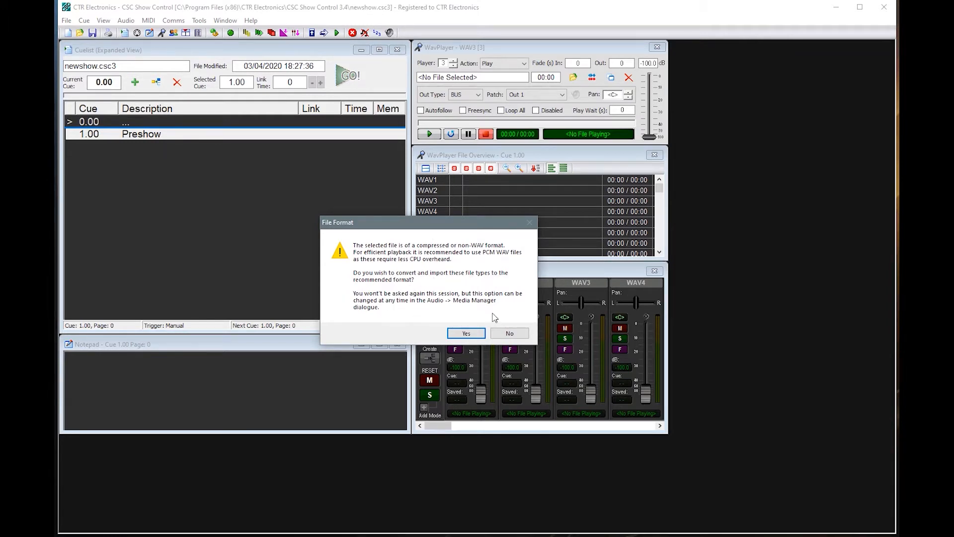
- Import Preshow.mp3 into the Preshow cue as mp3 without converting it to WAV
left_click(466, 333)
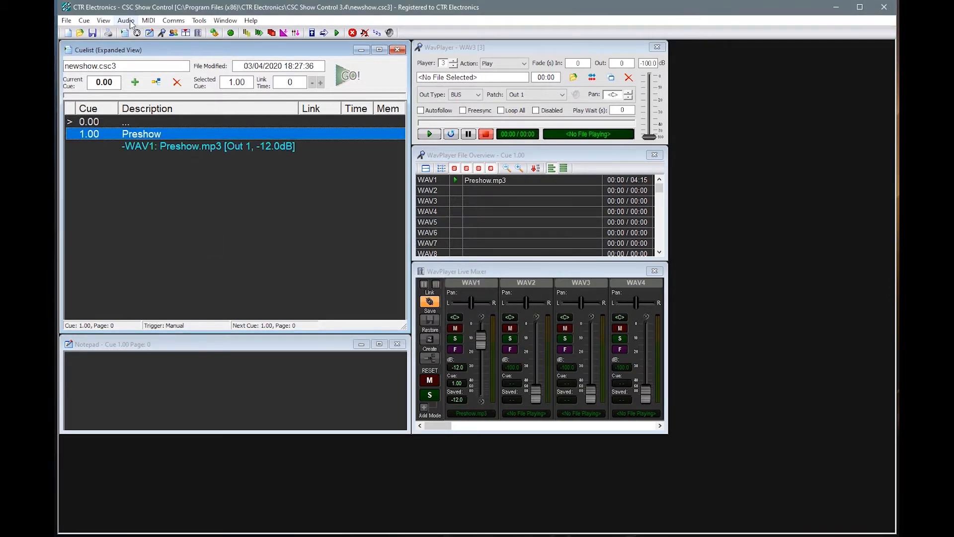
left_click(126, 20)
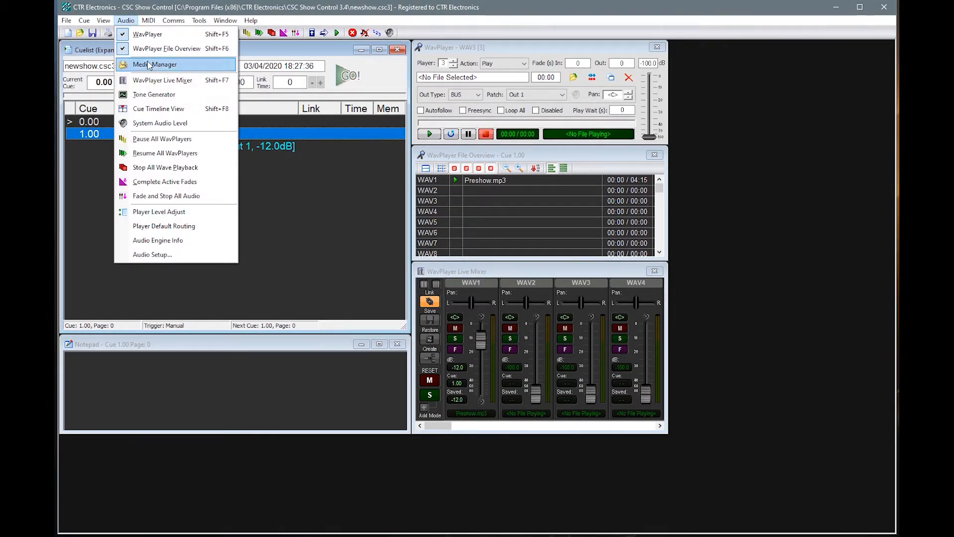
left_click(156, 64)
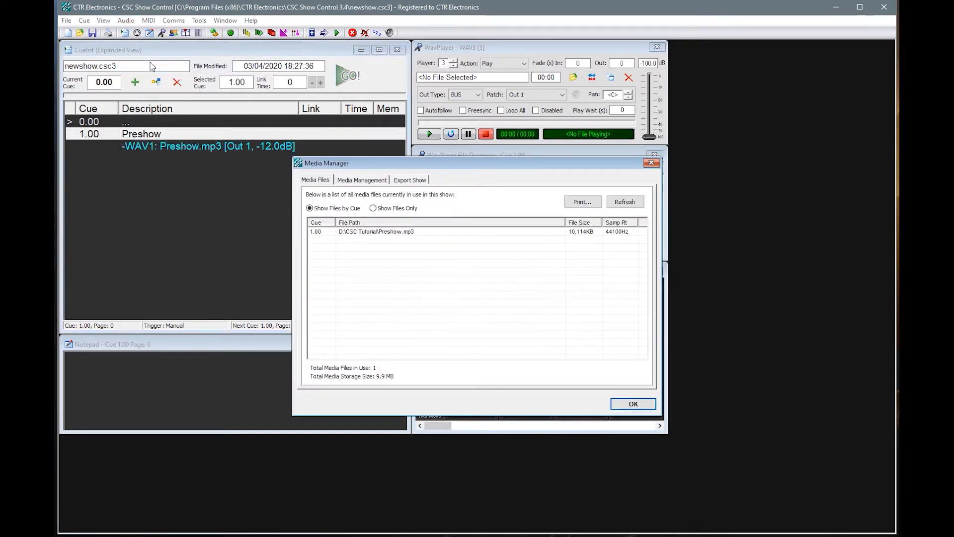
left_click(362, 179)
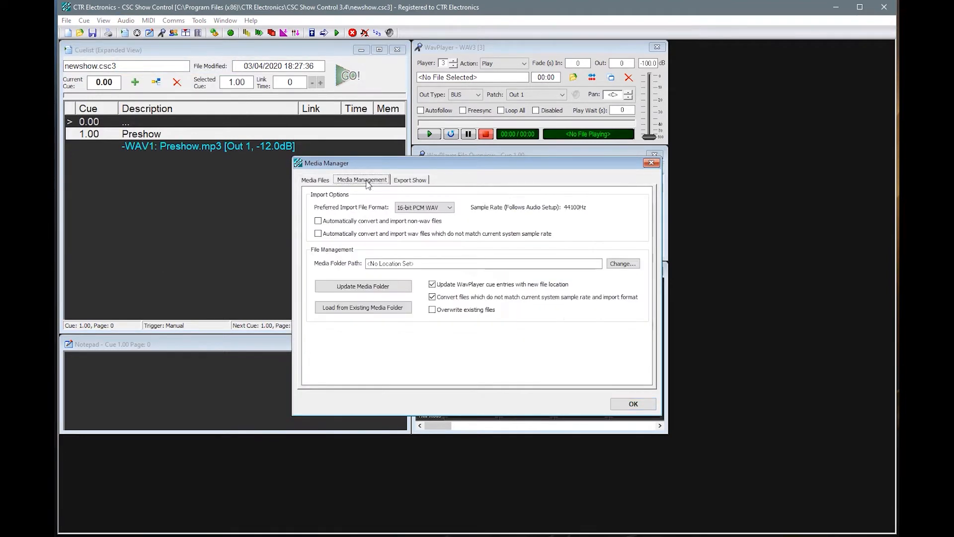
mouse_move(402, 226)
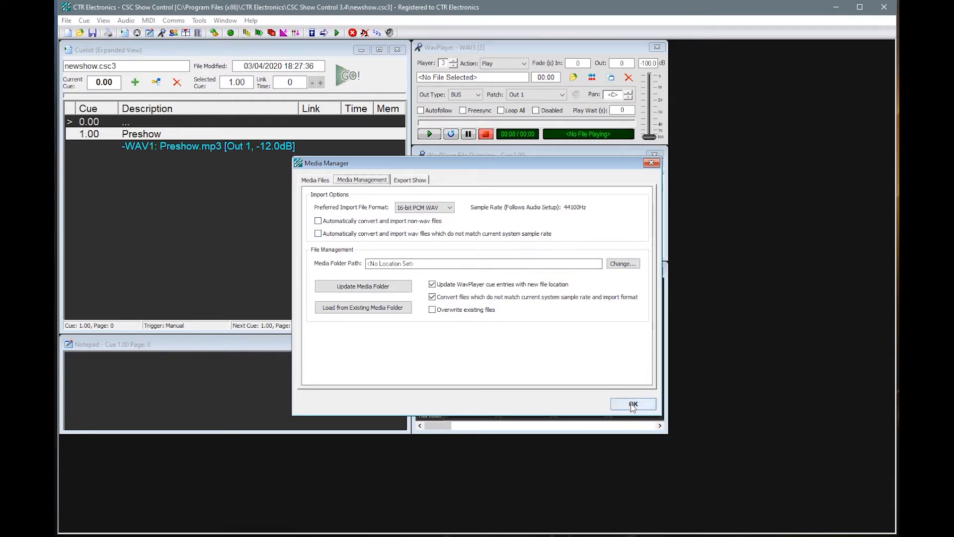
left_click(633, 404)
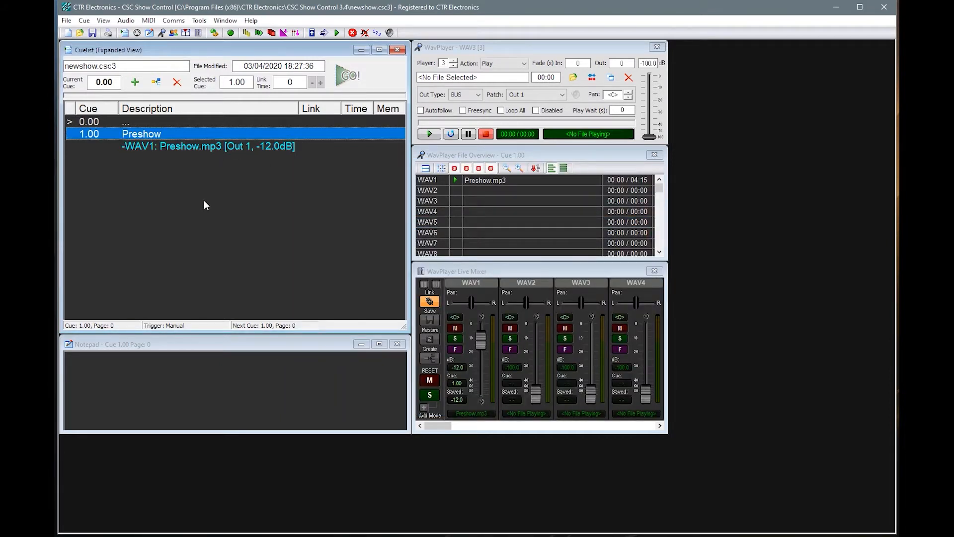
mouse_move(492, 177)
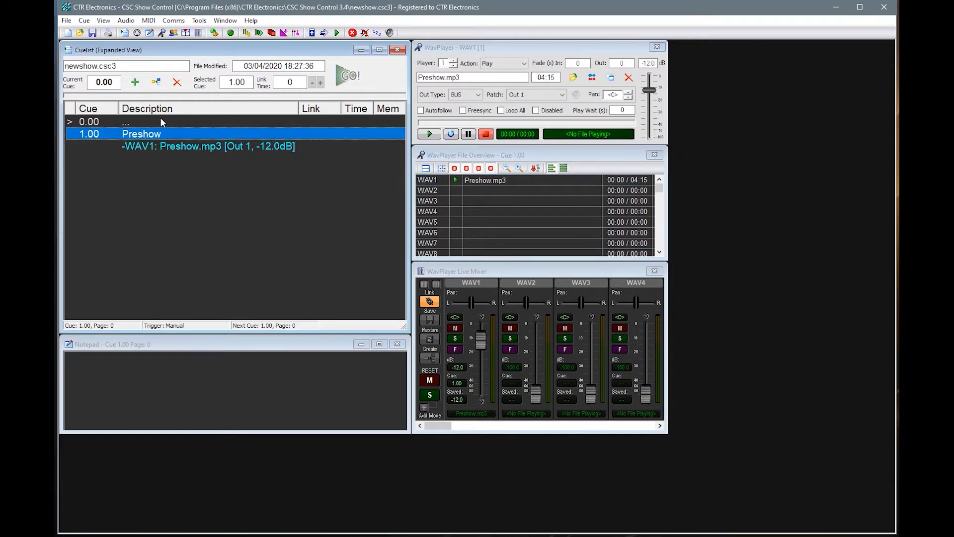
- Audition Preshow.mp3, lower its level to -21.8dB, stop playback and reselect cue 1.00
left_click(429, 134)
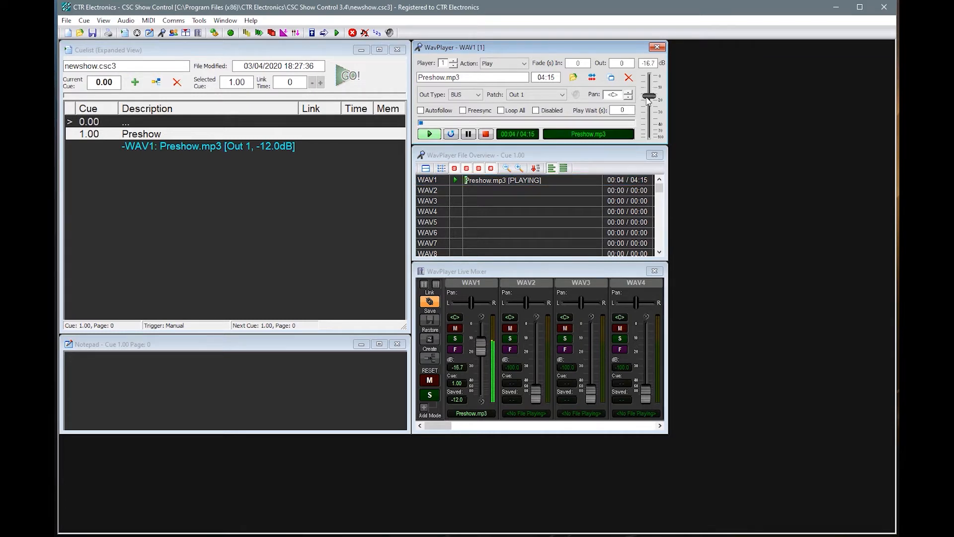
left_click_drag(648, 96, 648, 104)
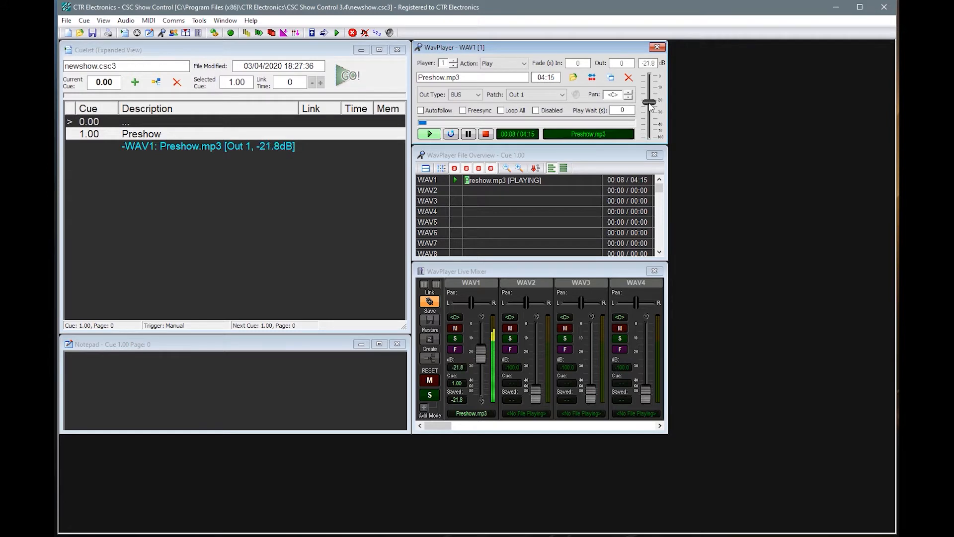
left_click(486, 134)
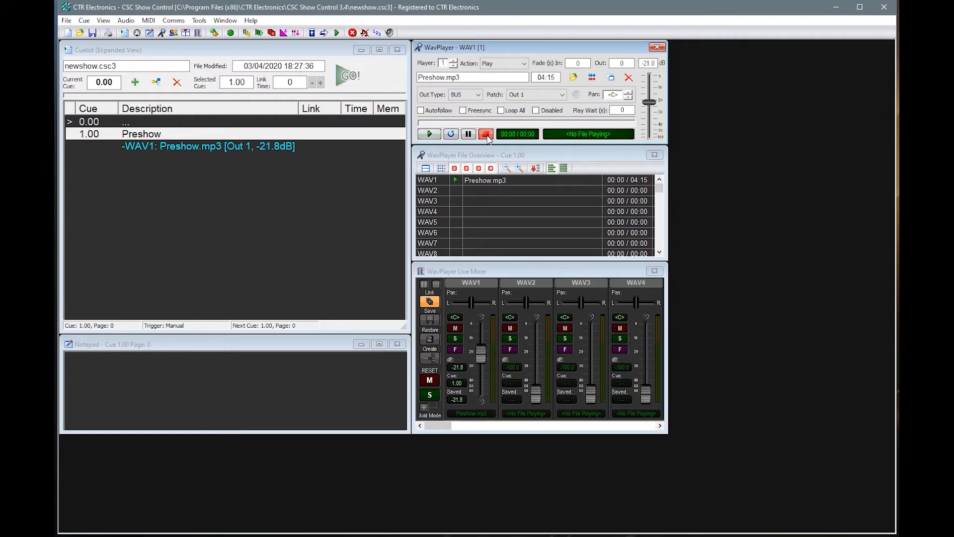
left_click(141, 134)
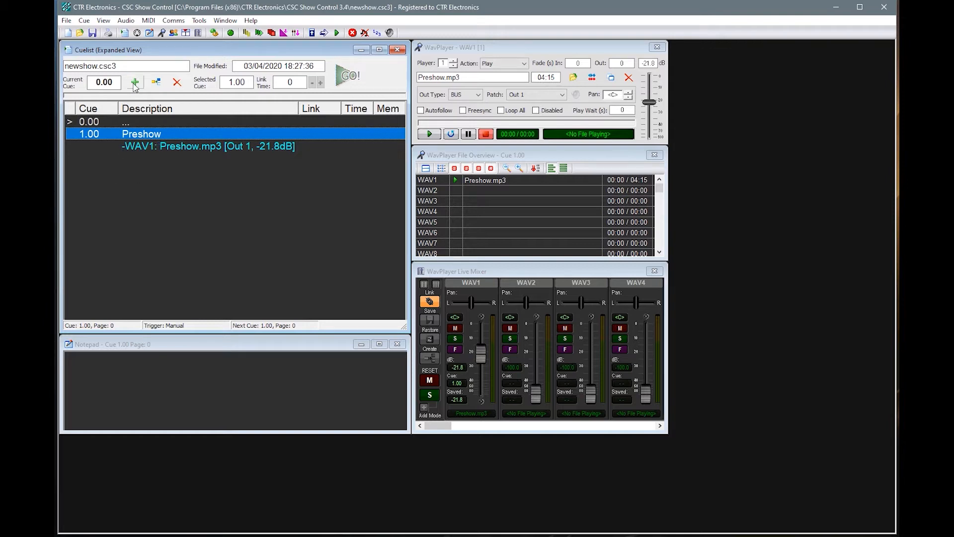
- Add cue 2.00 with the description 'Fade Preshow' after the Preshow cue
left_click(135, 82)
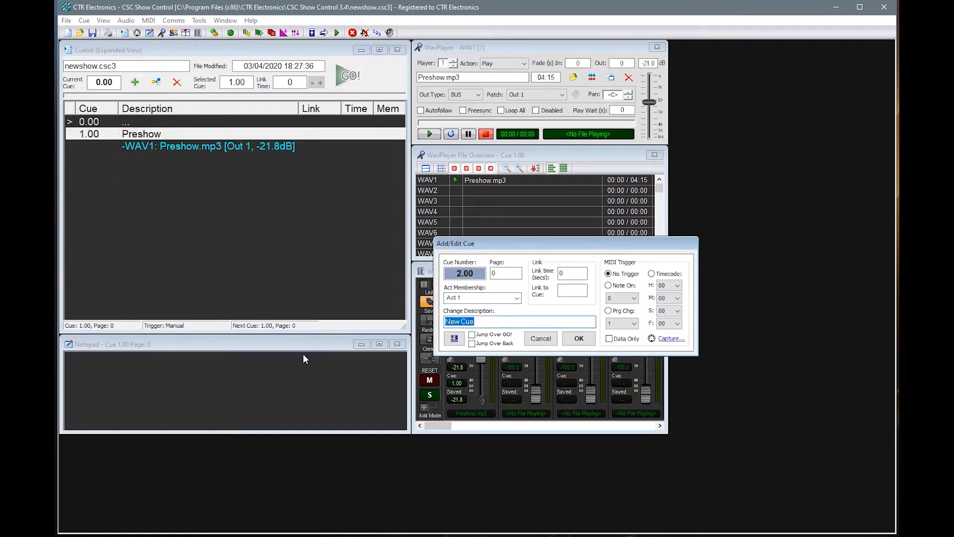
type("Fade Pre")
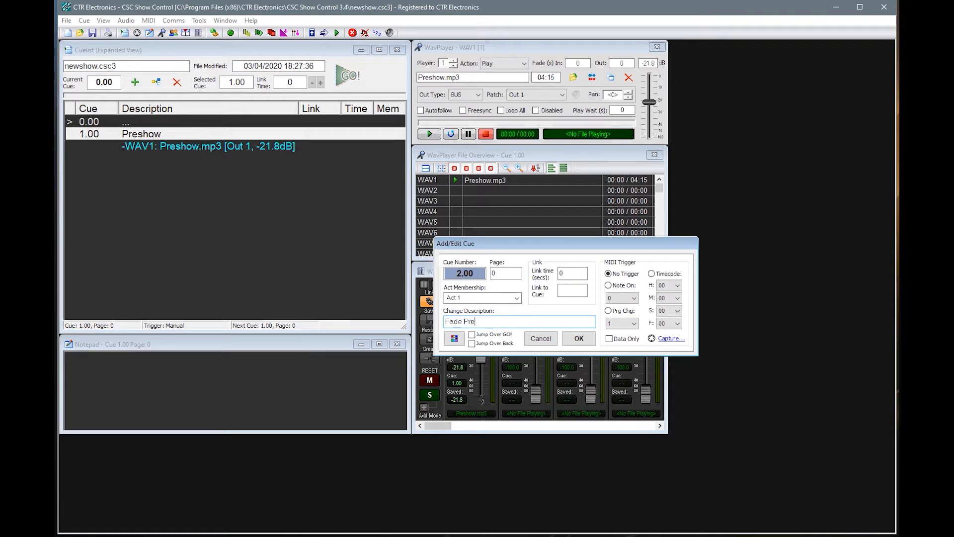
left_click(578, 339)
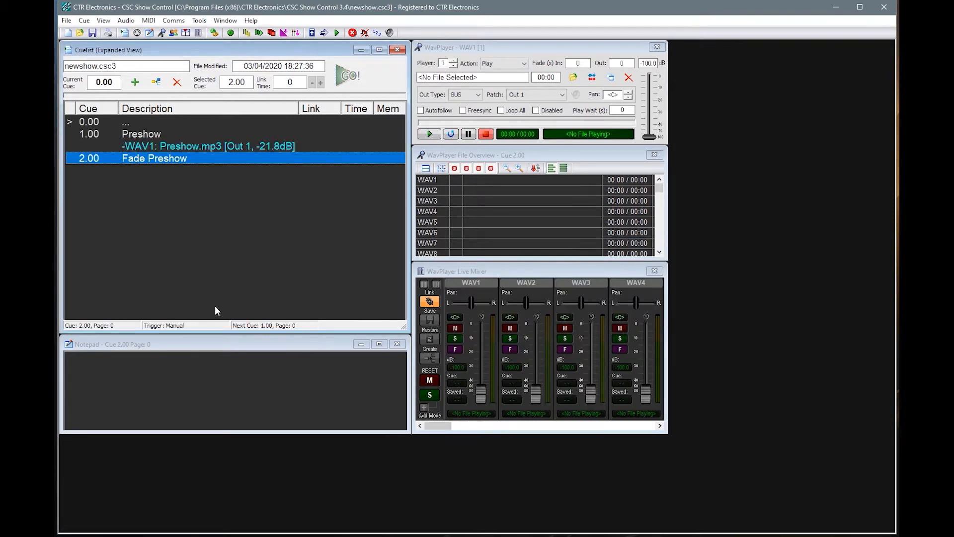
mouse_move(163, 166)
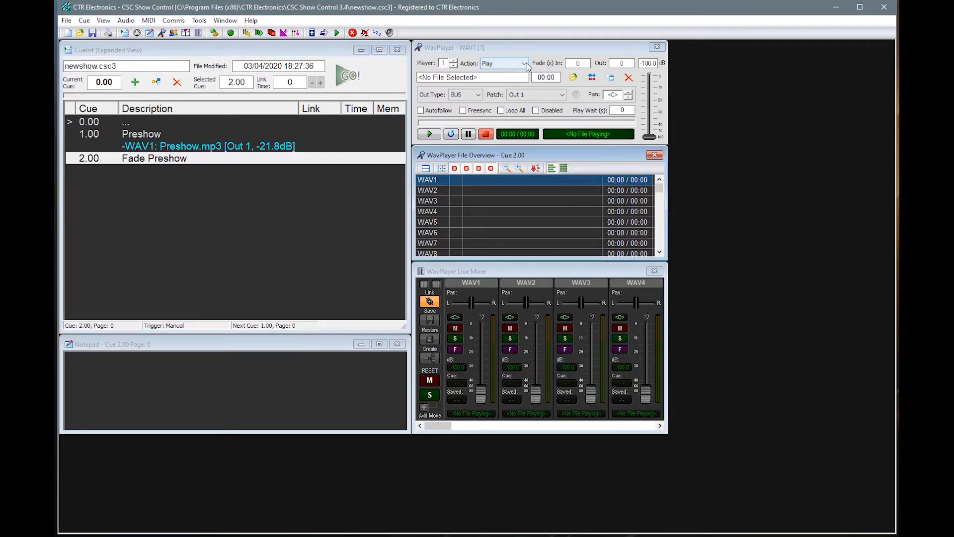
- Set cue 2.00's WAV1 action to Stop, then test by running cues 1 and 2 with GO
left_click(525, 63)
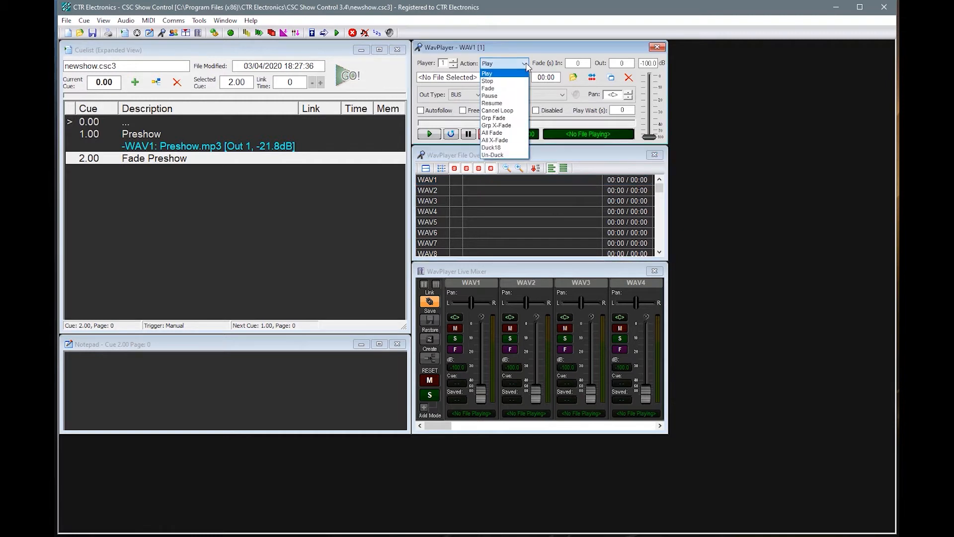
mouse_move(513, 96)
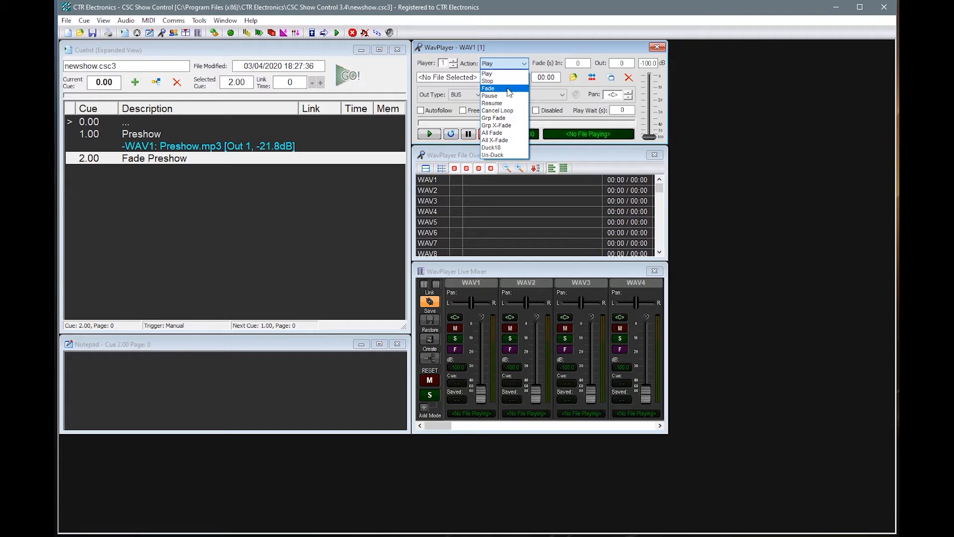
mouse_move(505, 103)
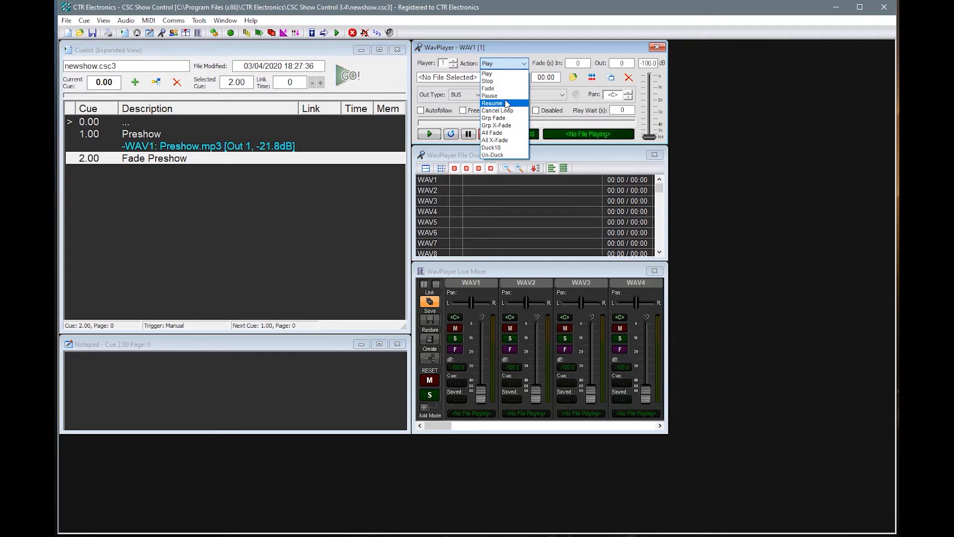
left_click(487, 80)
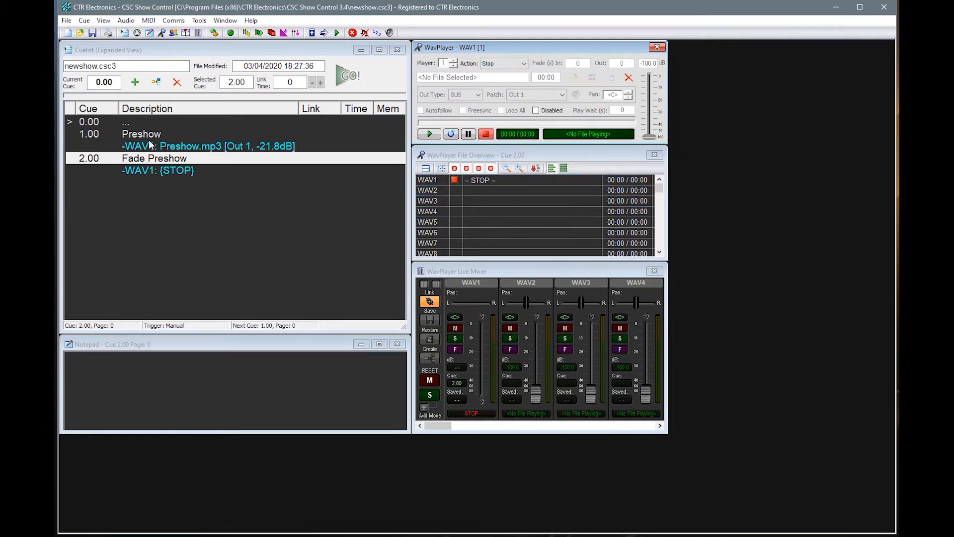
left_click(347, 75)
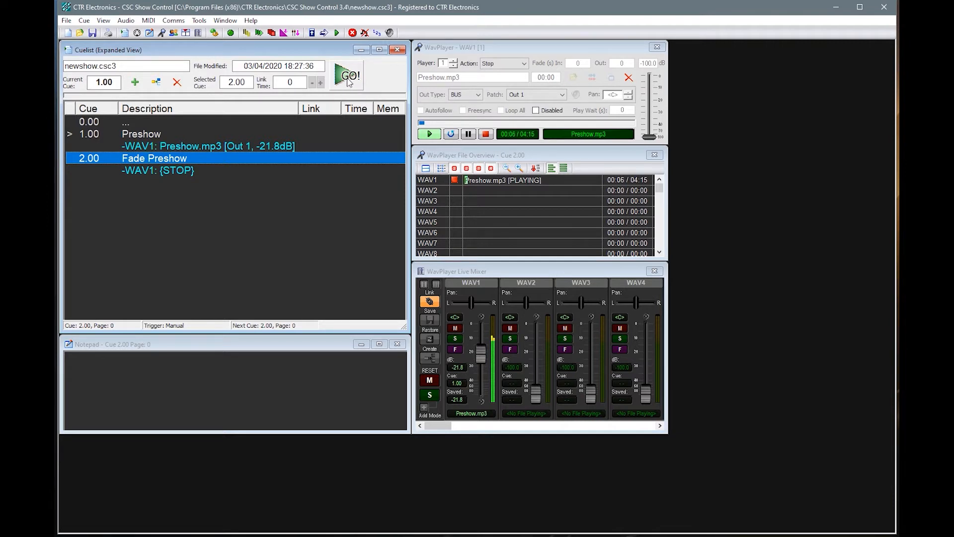
left_click(347, 76)
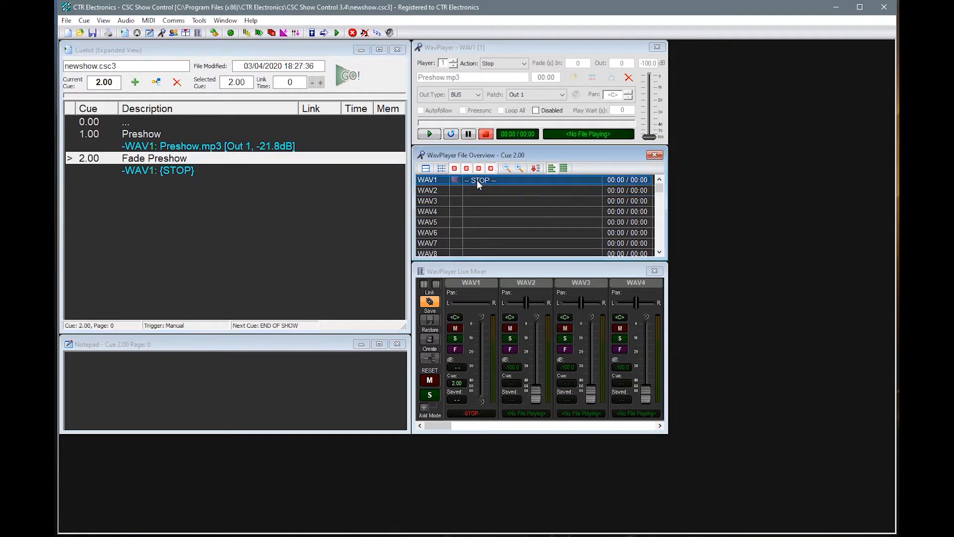
- Change cue 2.00's action to a 5-second fade of WAV1 to -6.4dB
left_click(523, 63)
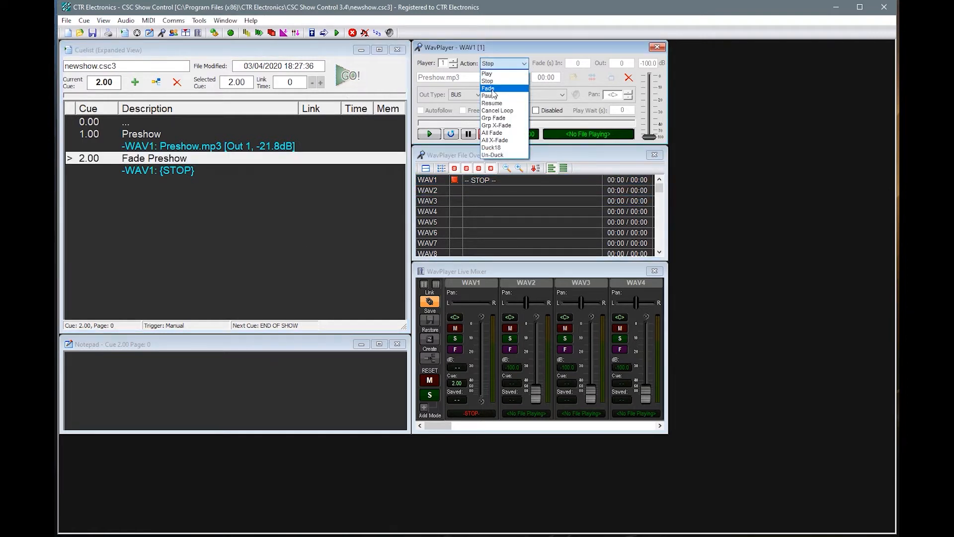
left_click(489, 88)
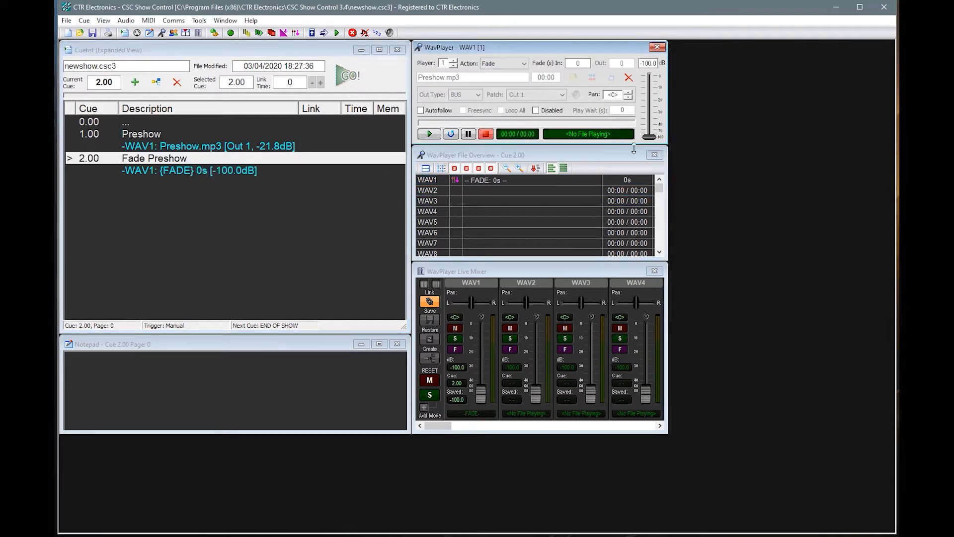
left_click_drag(651, 131, 651, 136)
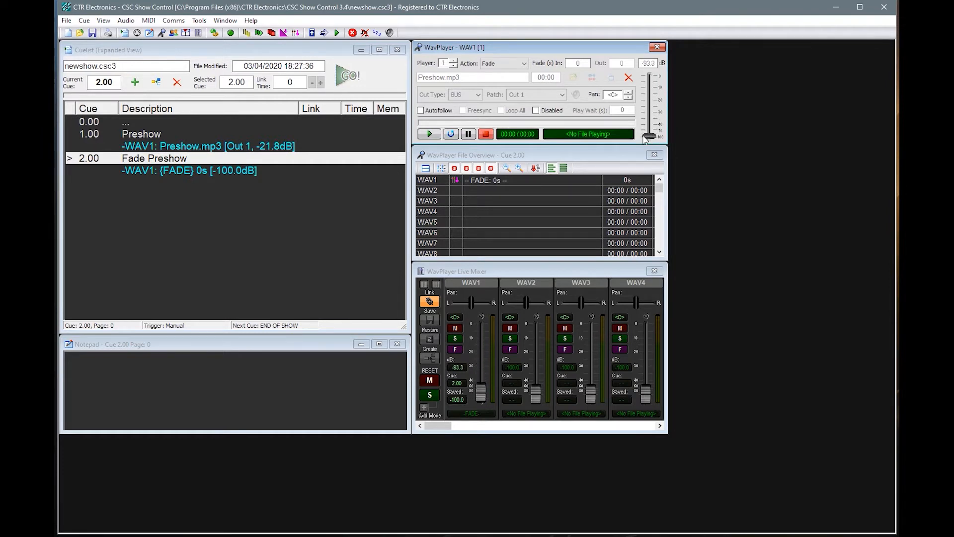
left_click_drag(650, 136, 650, 139)
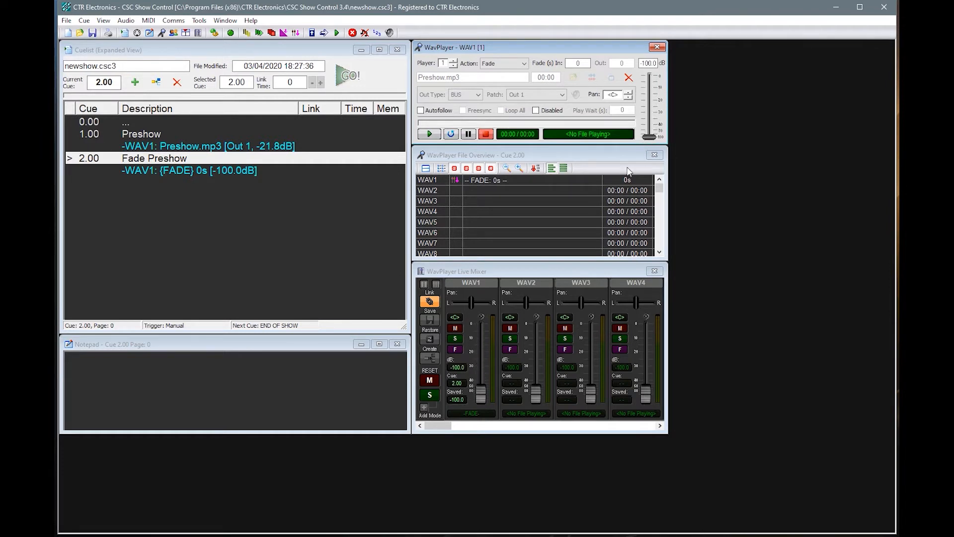
left_click_drag(651, 140, 651, 127)
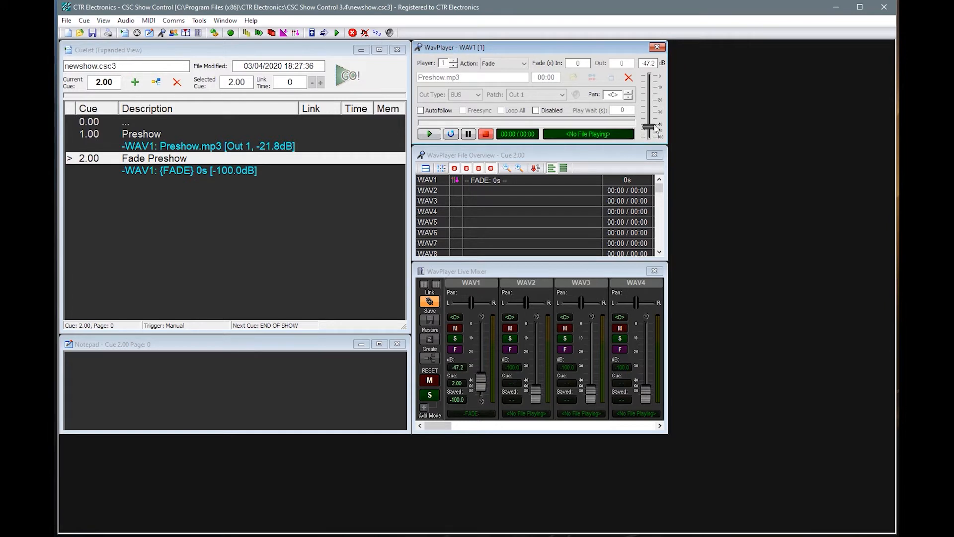
left_click_drag(650, 126, 650, 112)
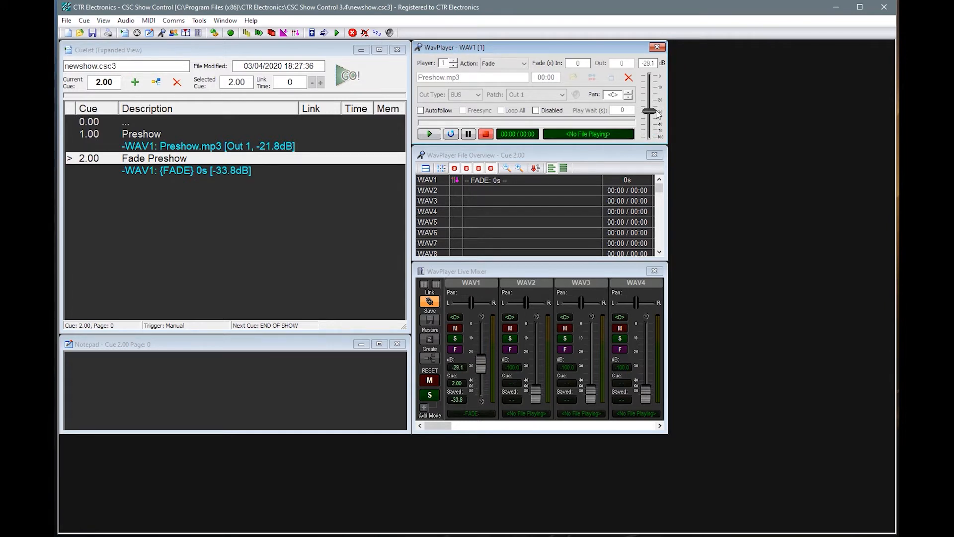
left_click_drag(650, 113, 651, 82)
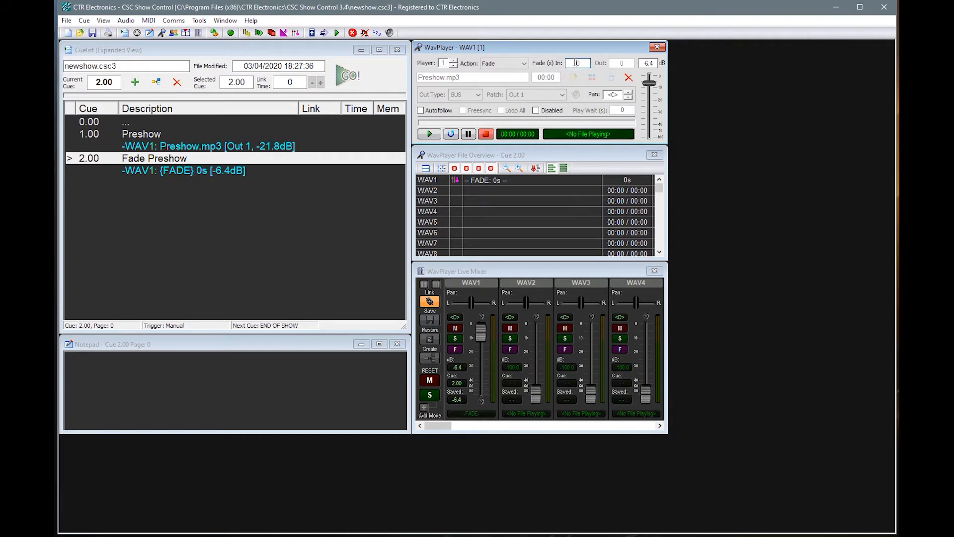
type("5")
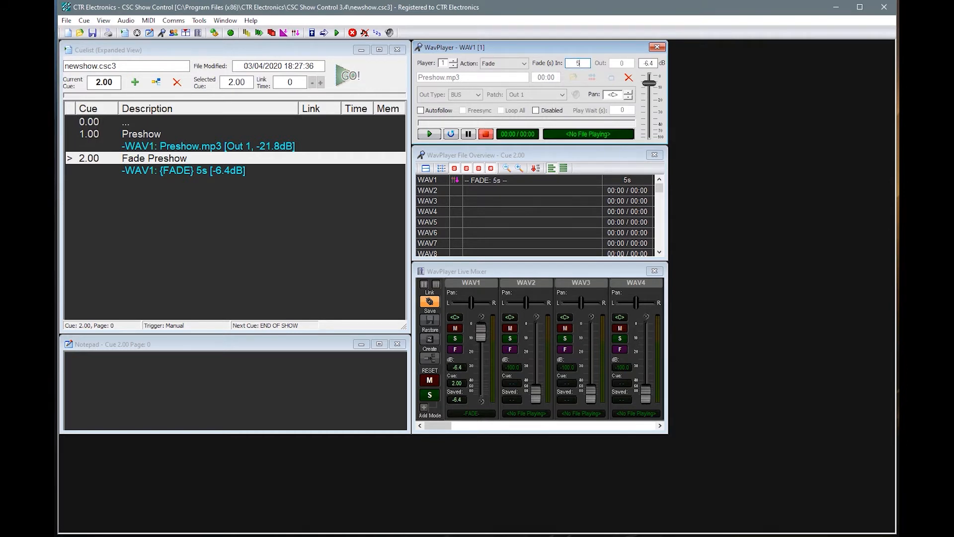
mouse_move(579, 76)
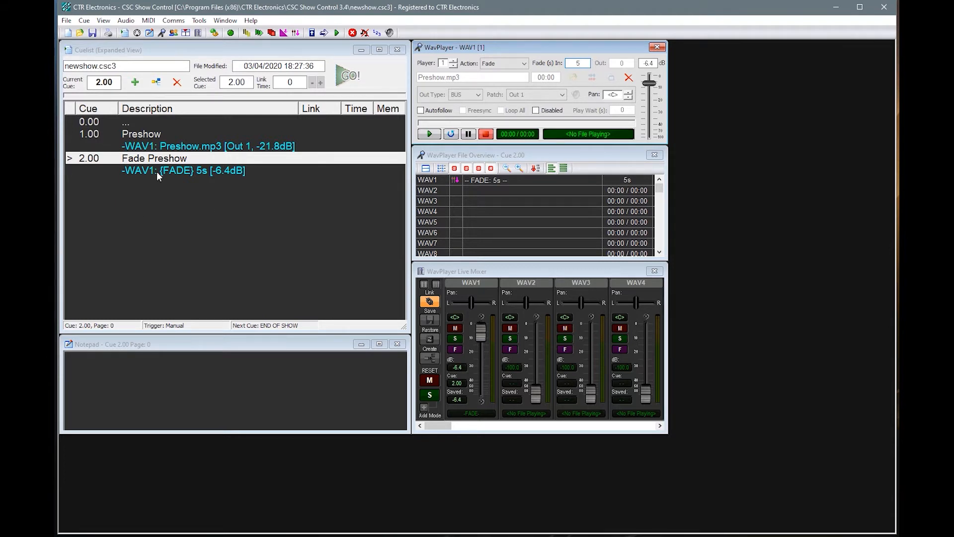
left_click(347, 76)
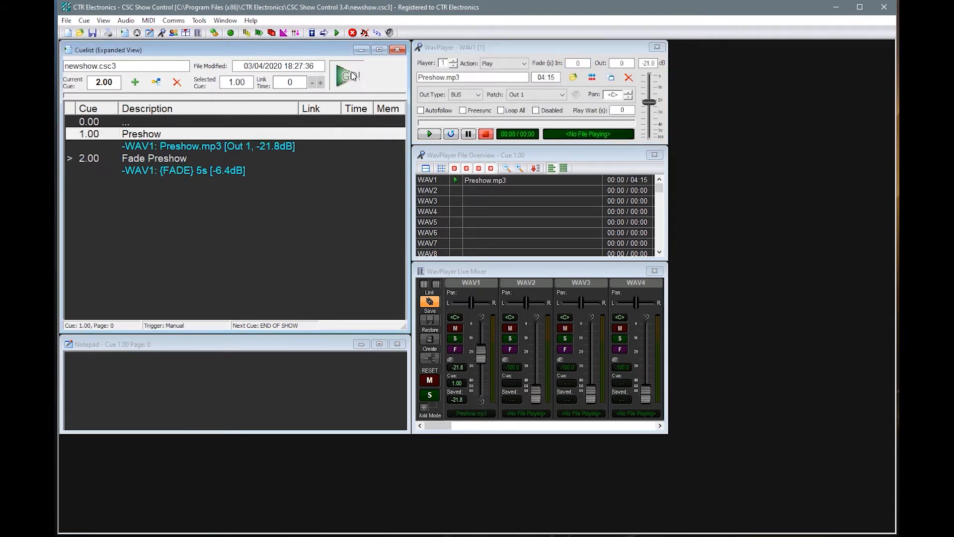
left_click(347, 75)
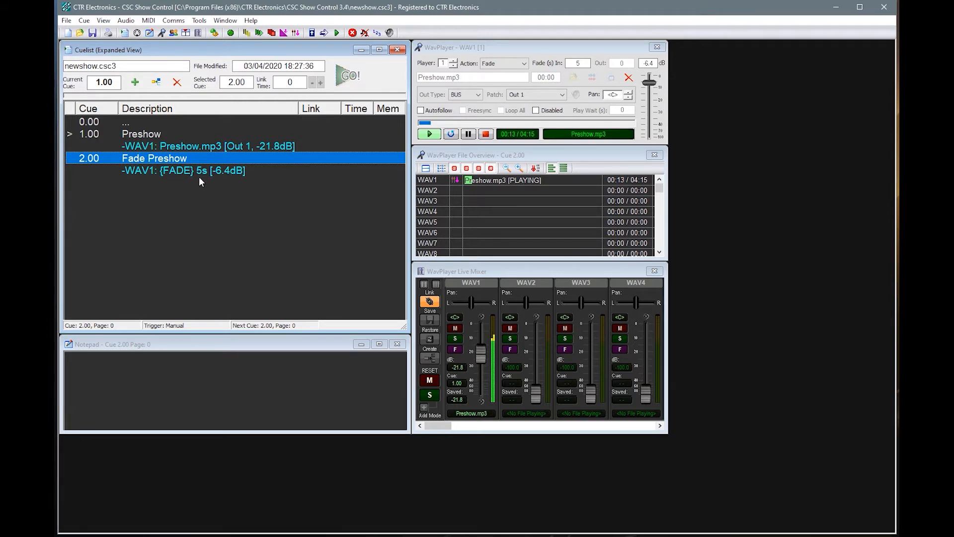
left_click(347, 75)
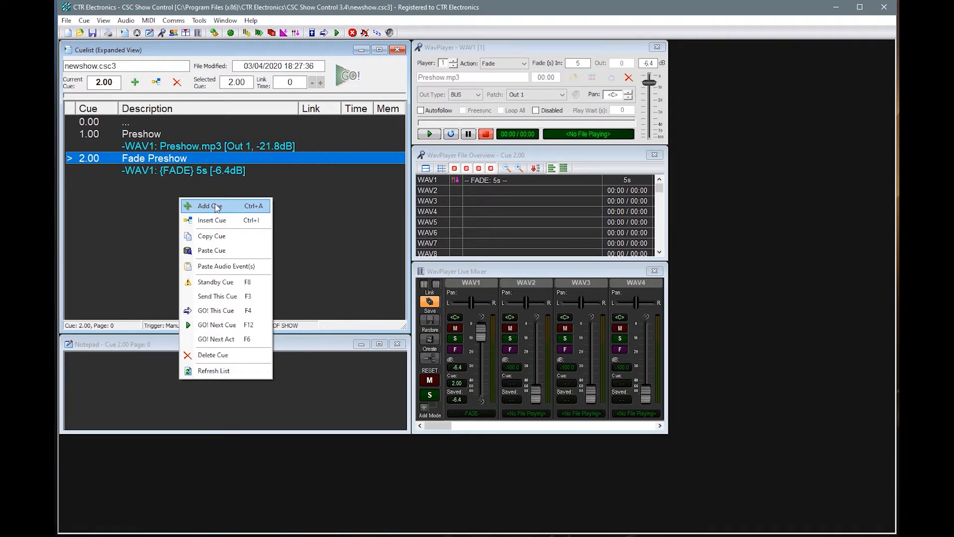
- Add cue 3.00 'Fade Out Completely' fading WAV1 to -100dB over 5 seconds
left_click(207, 206)
type("Fade Out Complet")
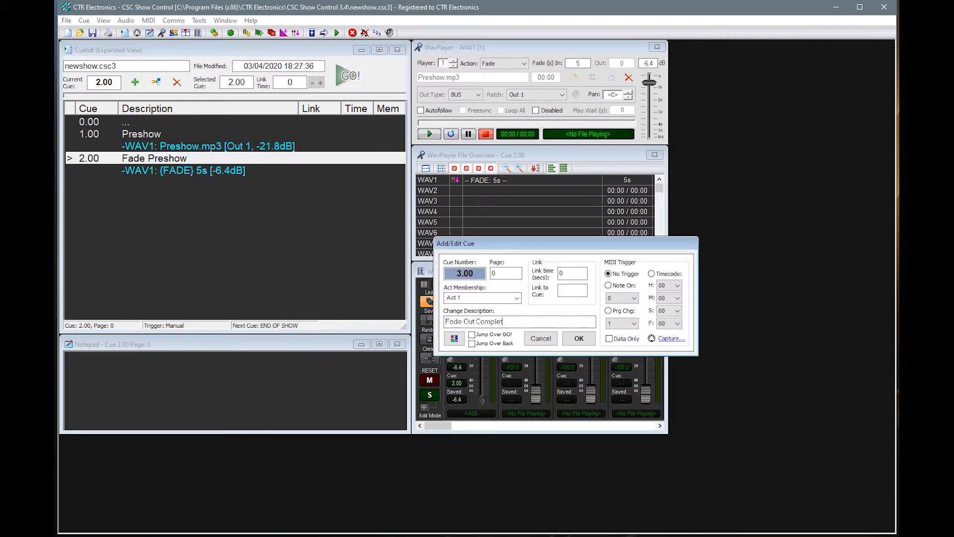
left_click(577, 338)
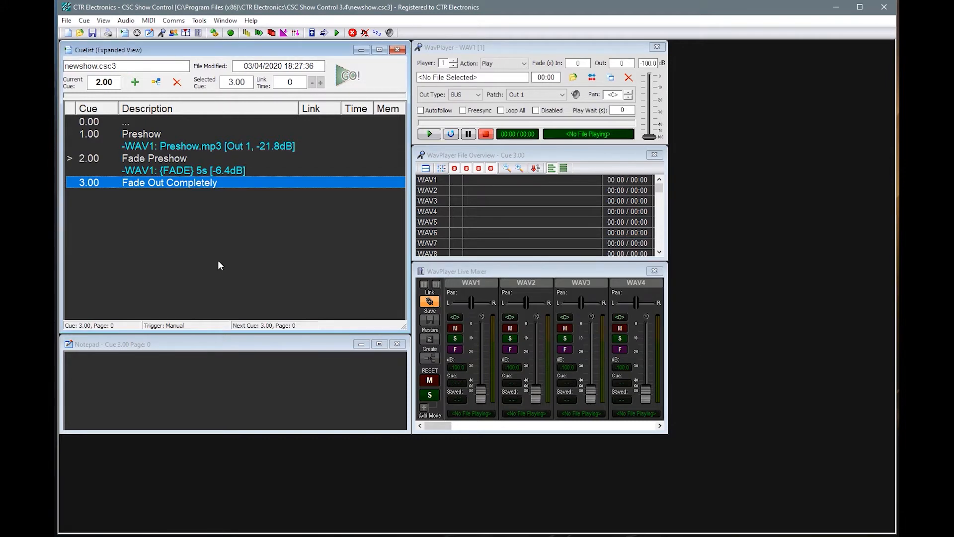
mouse_move(554, 18)
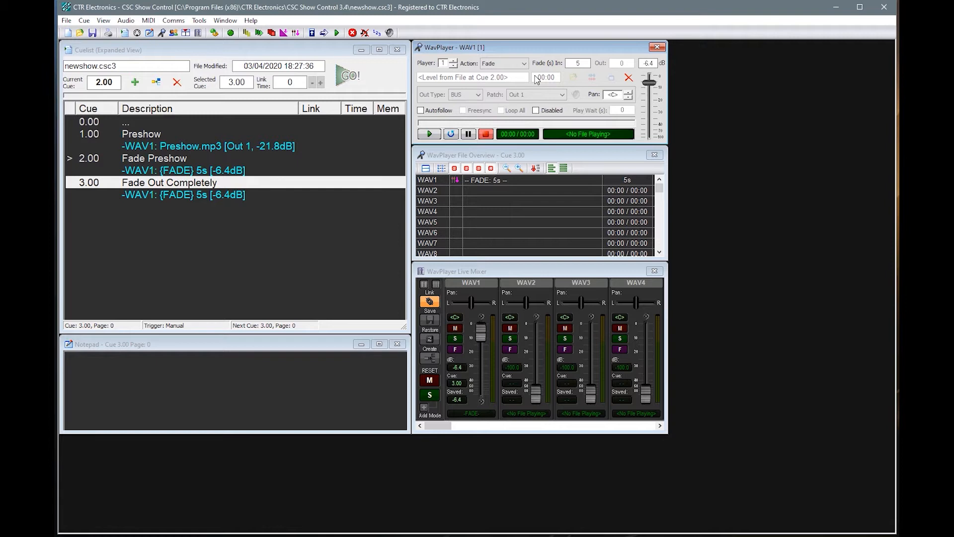
mouse_move(560, 89)
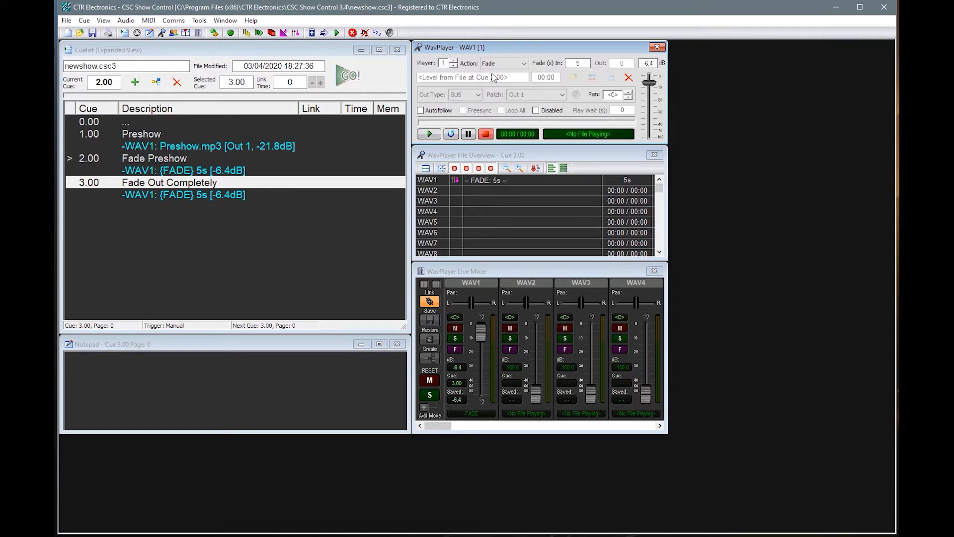
left_click(472, 78)
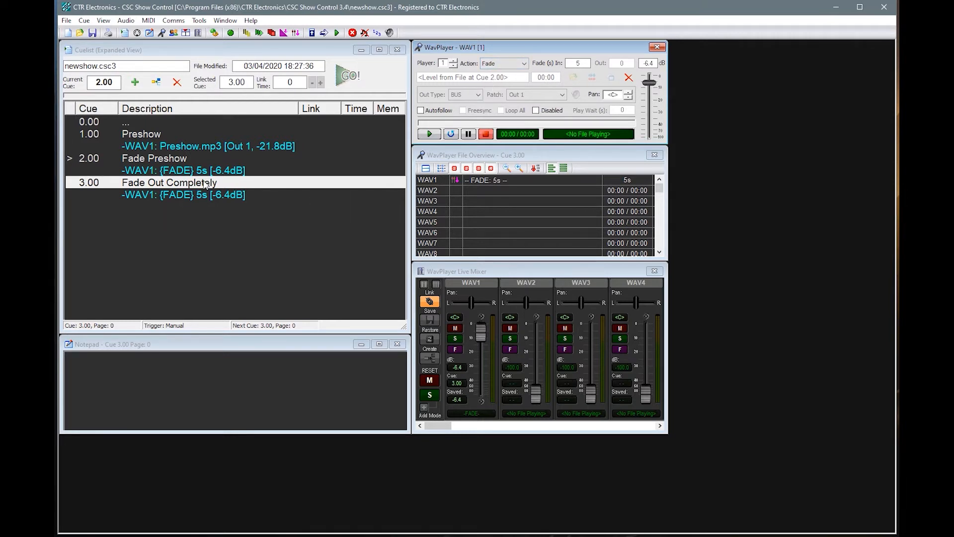
left_click(169, 183)
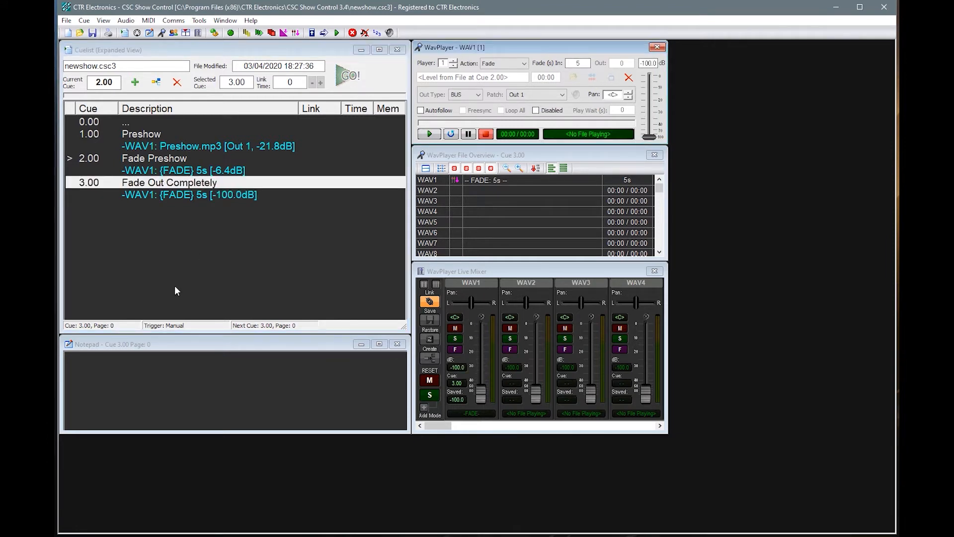
- Rename cue 2.00 from 'Fade Preshow' to 'Fade Up Preshow'
left_click(142, 134)
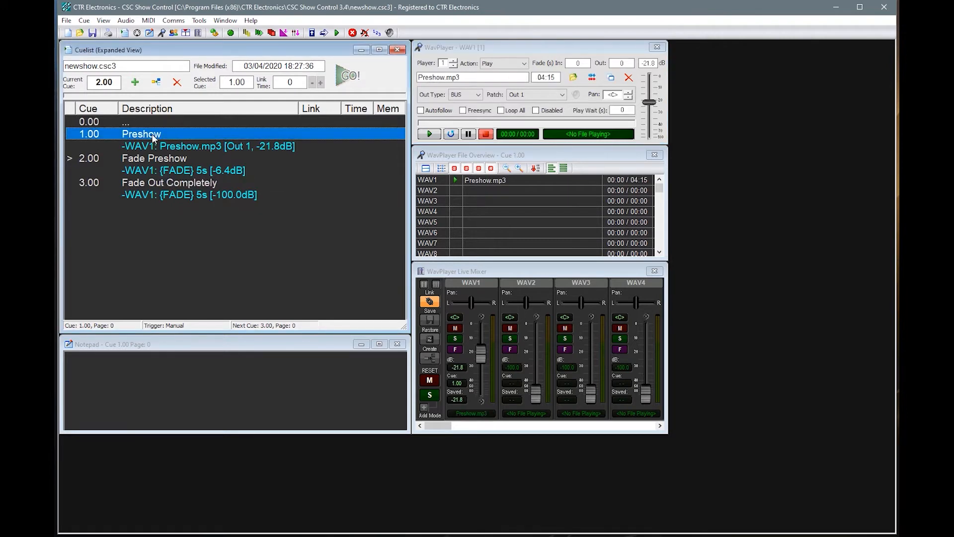
mouse_move(134, 173)
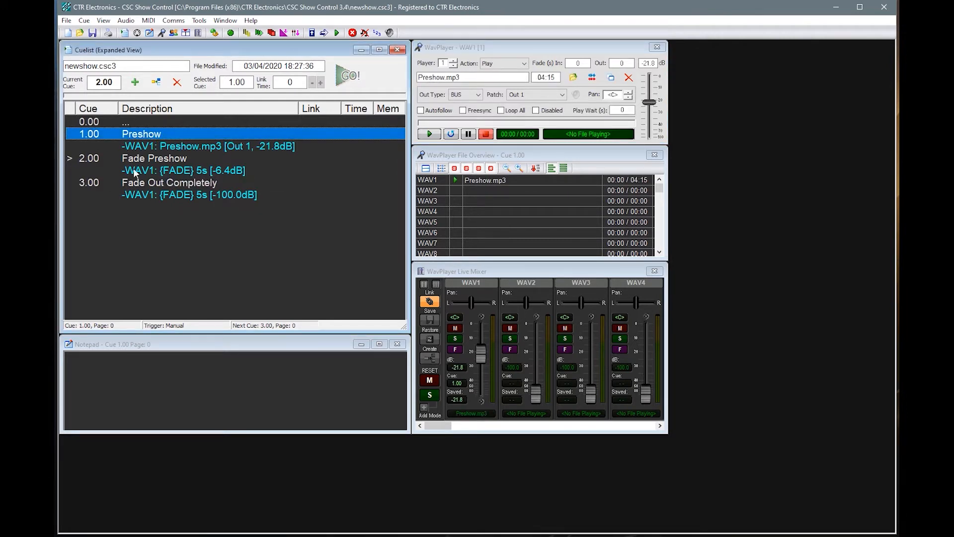
mouse_move(162, 160)
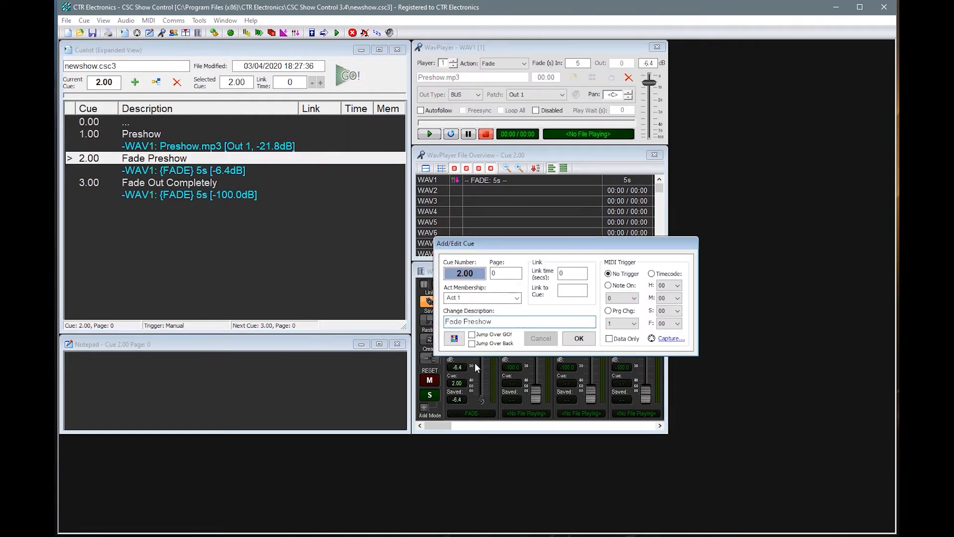
left_click(578, 338)
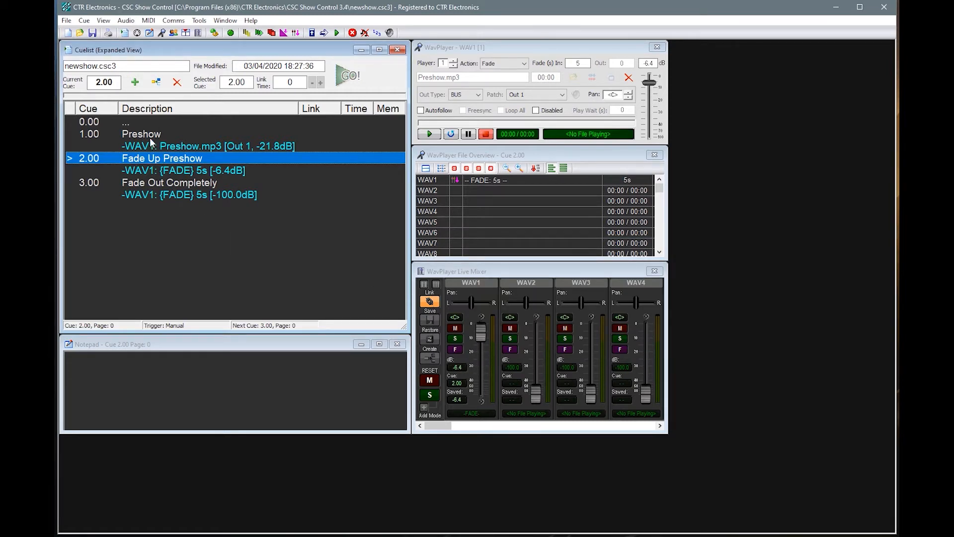
left_click(348, 75)
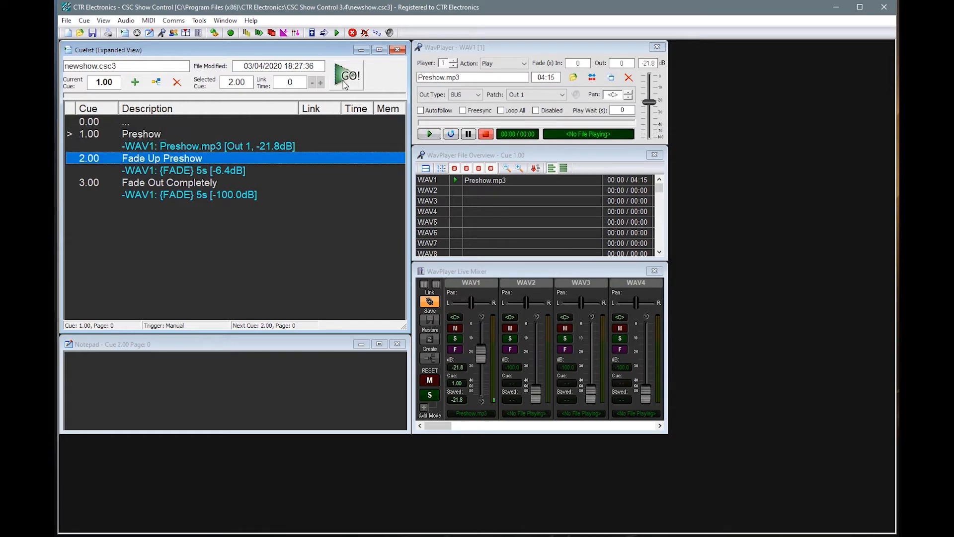
left_click(347, 75)
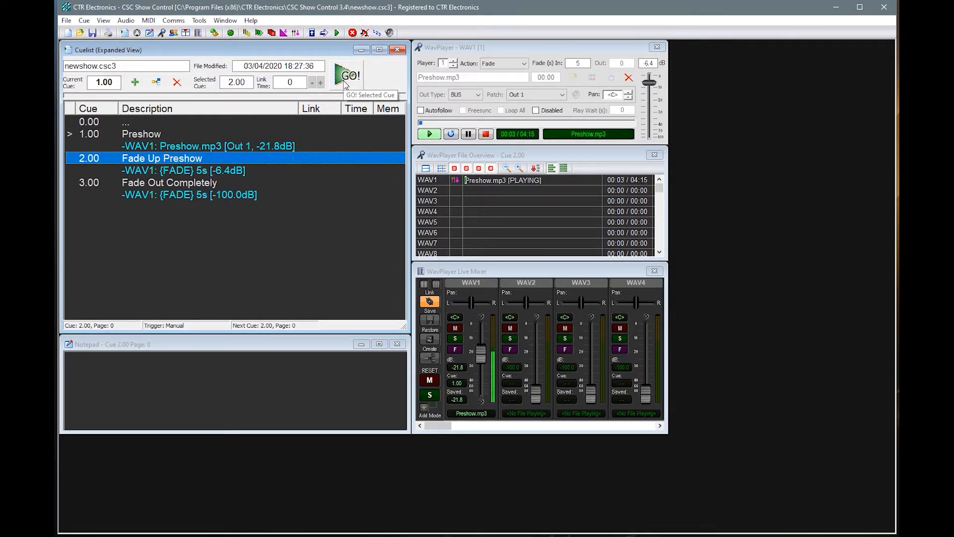
left_click(349, 76)
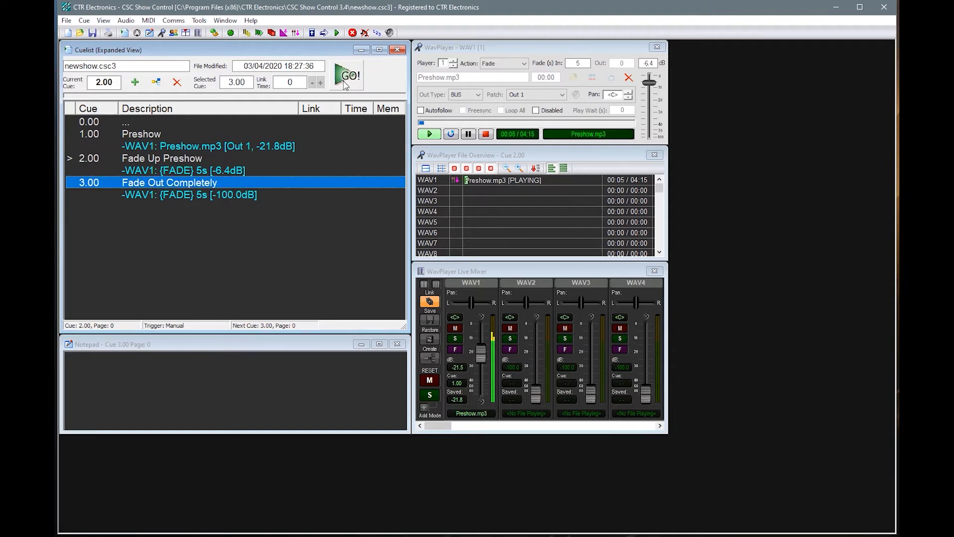
left_click(347, 75)
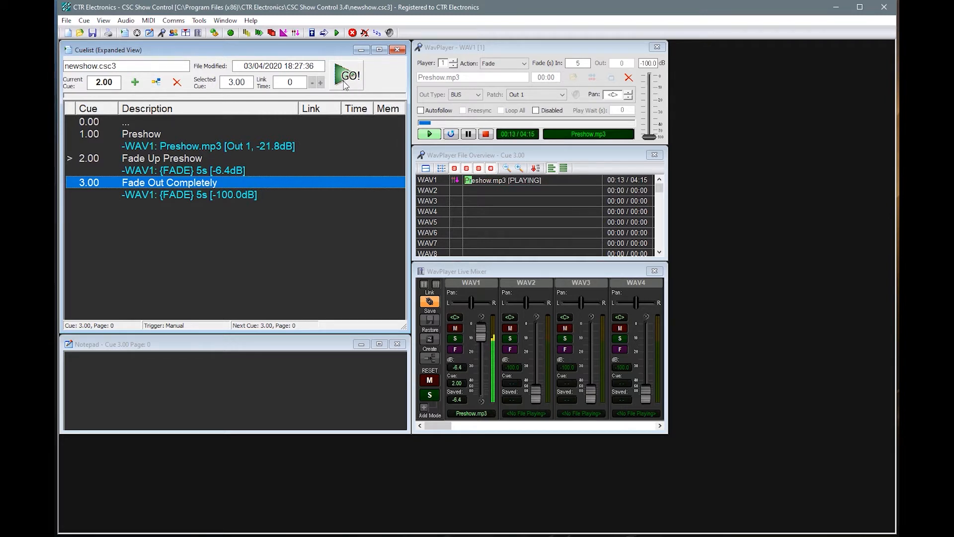
left_click(348, 76)
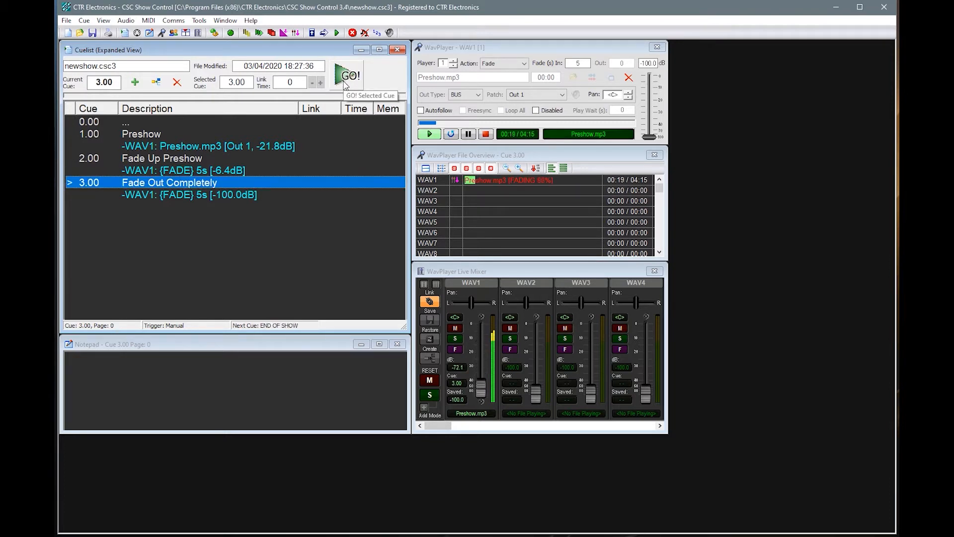
left_click(347, 75)
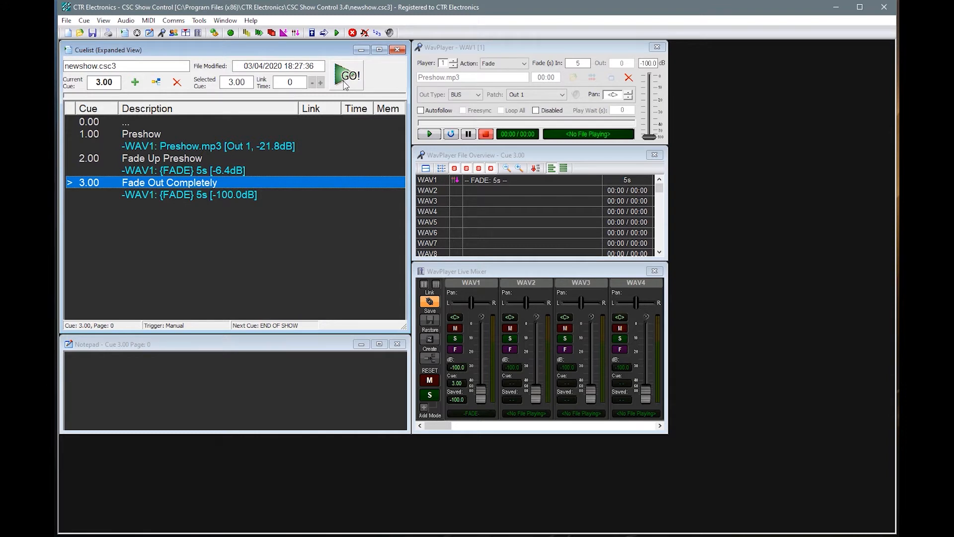
left_click(347, 76)
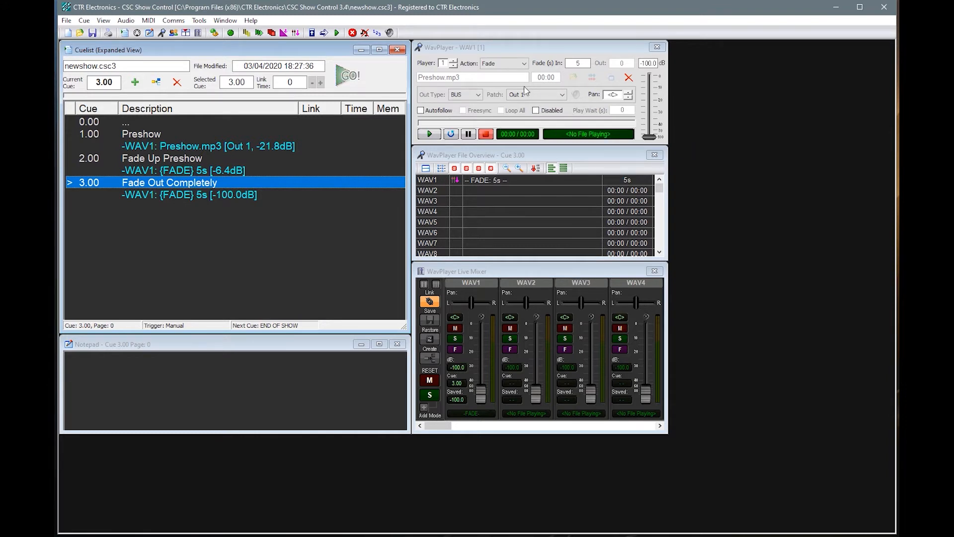
mouse_move(526, 90)
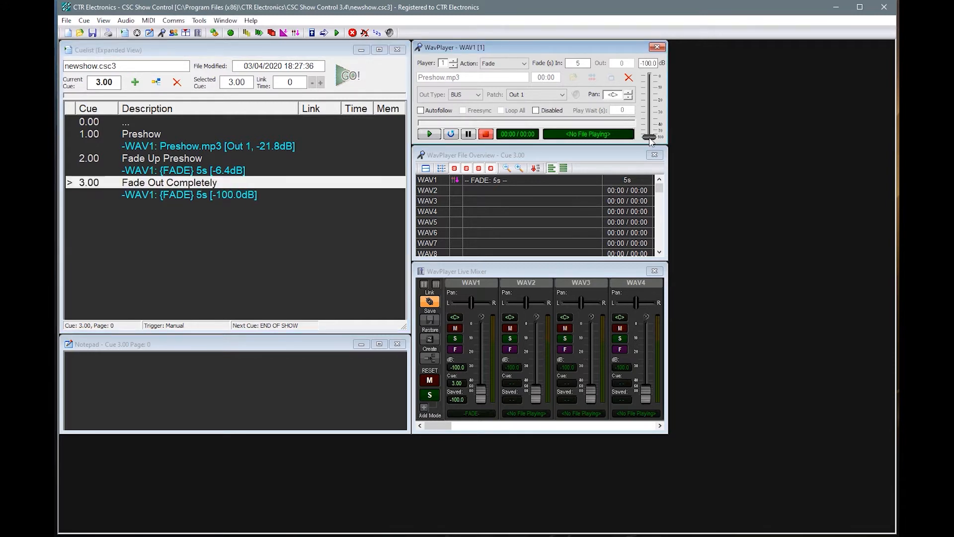
left_click_drag(648, 136, 648, 131)
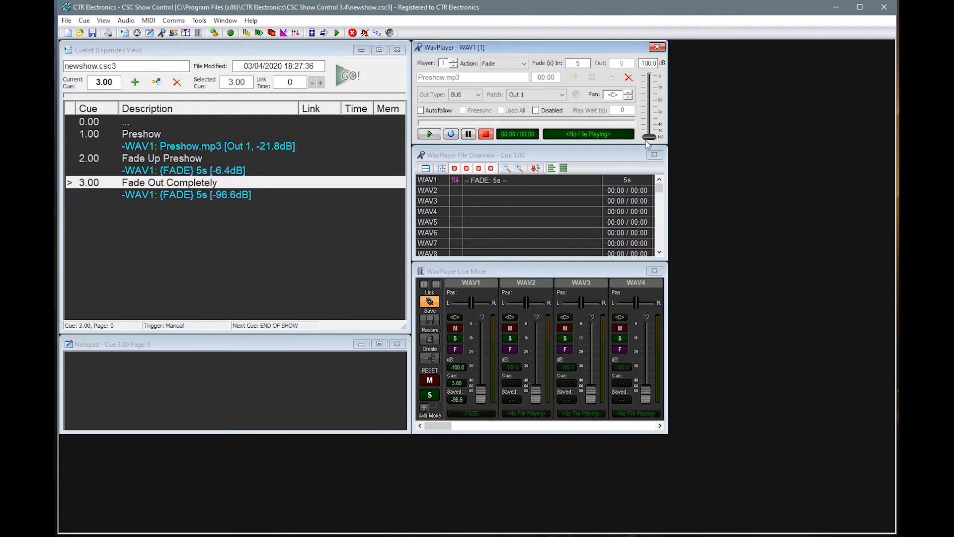
left_click(169, 182)
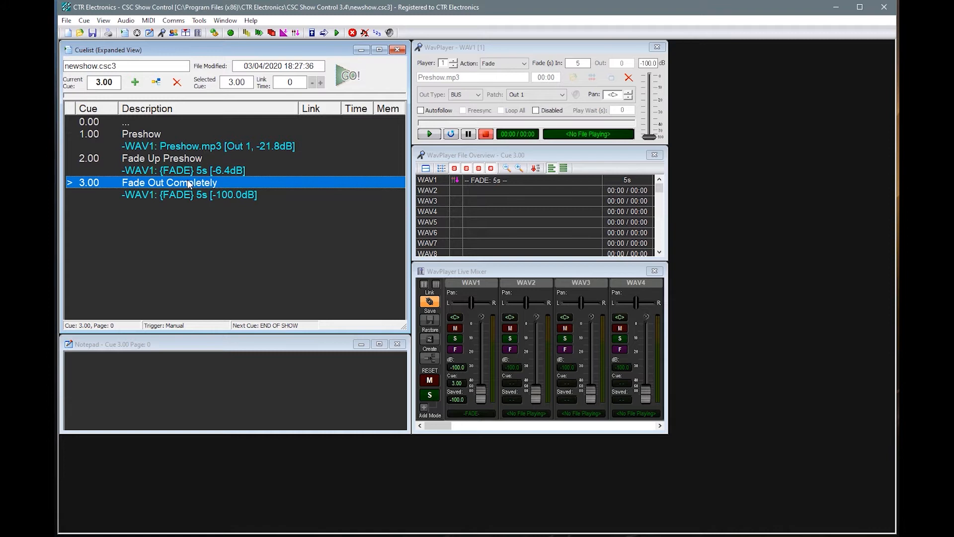
mouse_move(161, 195)
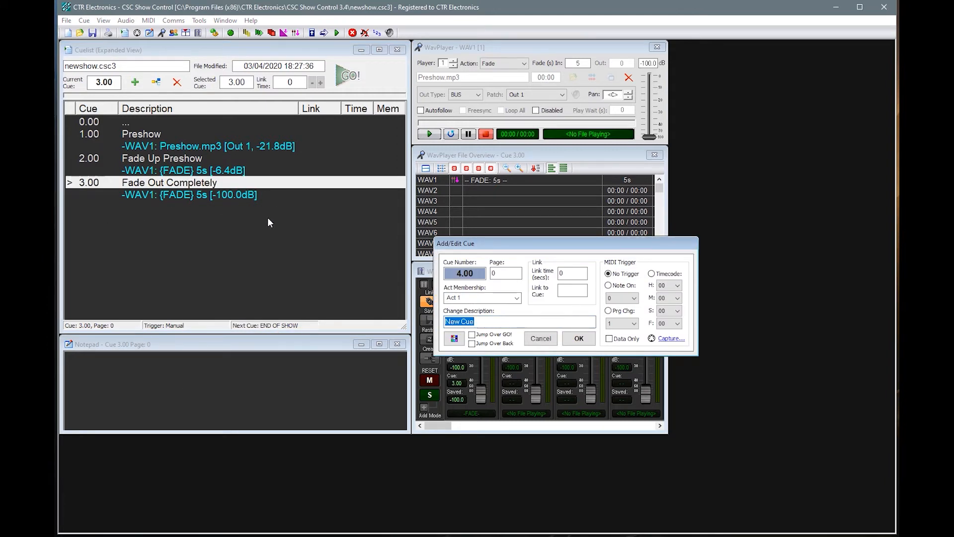
- Create cue 4.00 'Start of Show music', load Opening Act 1.mp3 on WAV1, and preview it
type("Start of Show")
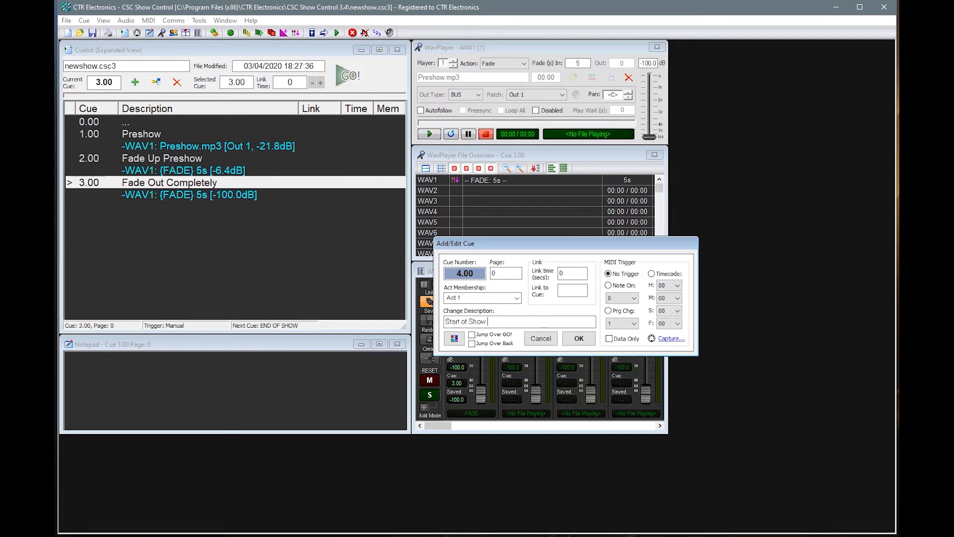
left_click(577, 338)
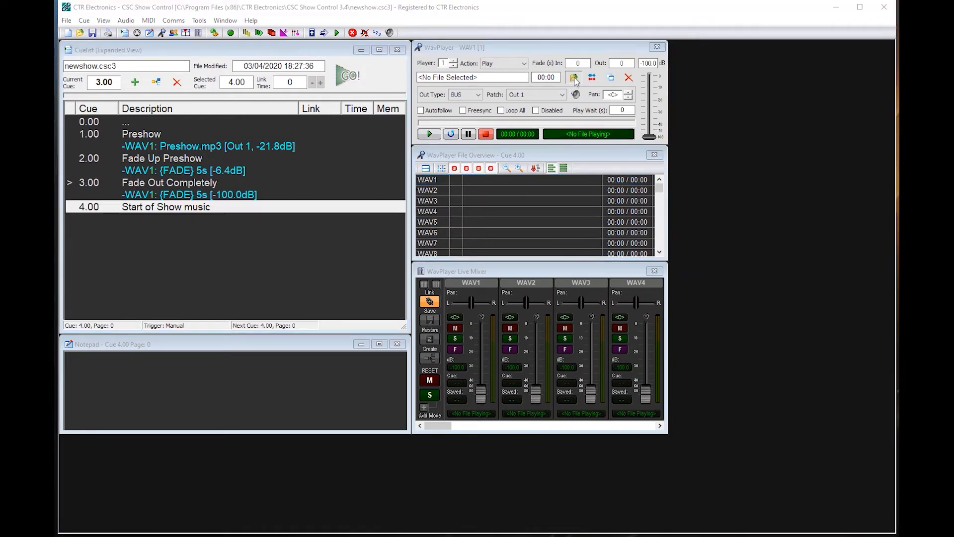
left_click(572, 78)
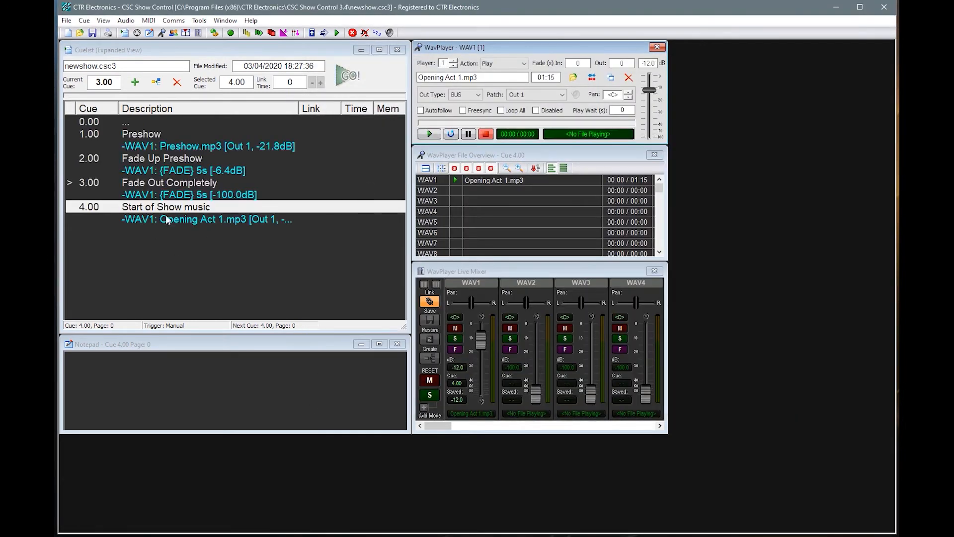
left_click(429, 134)
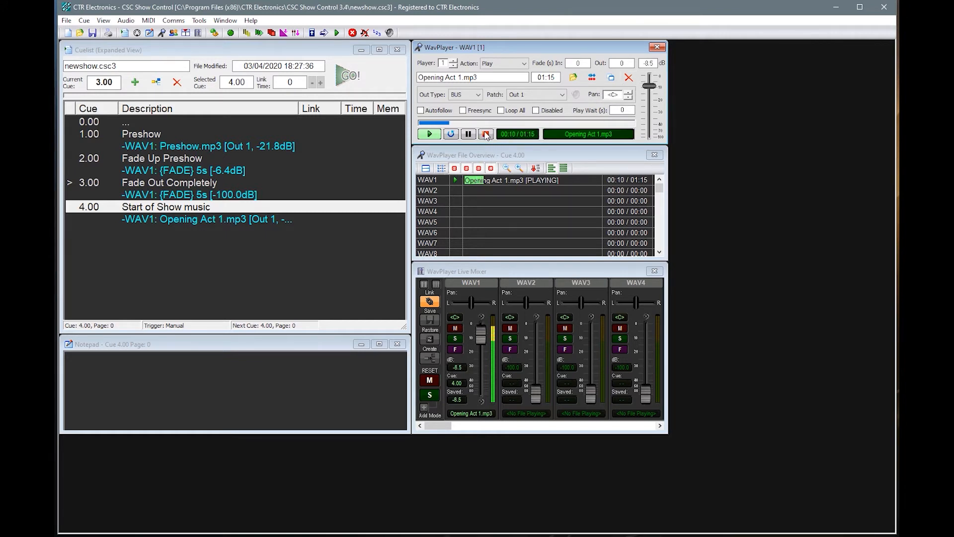
left_click(485, 134)
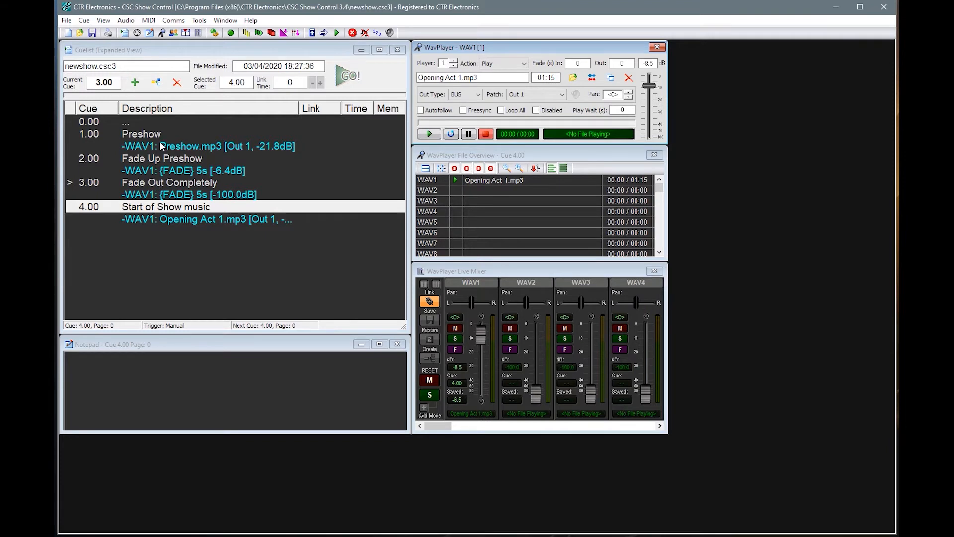
- Fire GO repeatedly from Preshow through Fade Up, Fade Out and Start of Show music
left_click(347, 76)
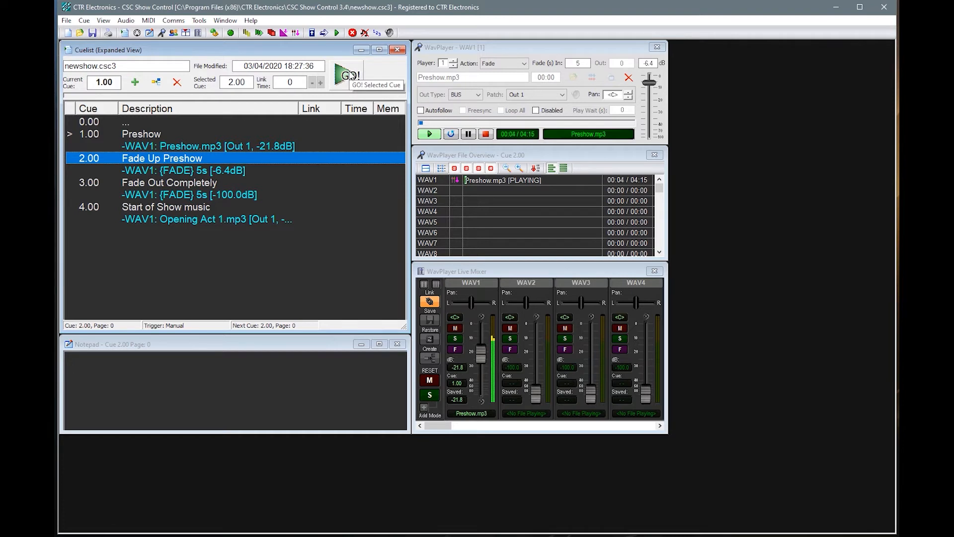
left_click(347, 75)
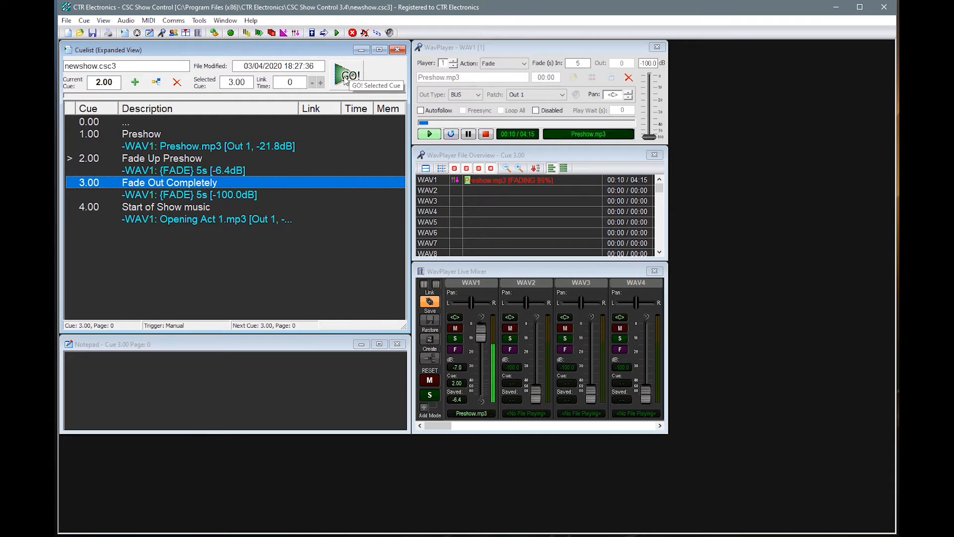
left_click(347, 75)
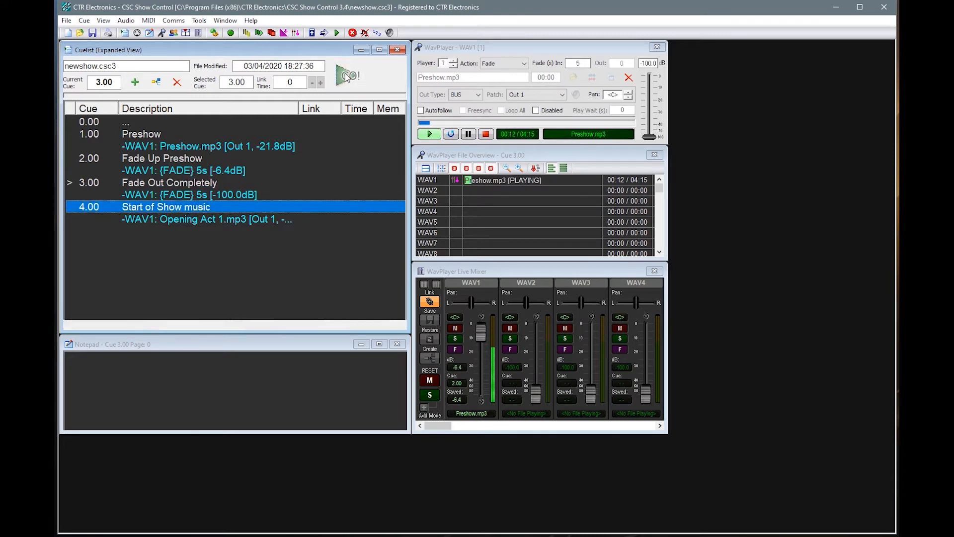
left_click(346, 75)
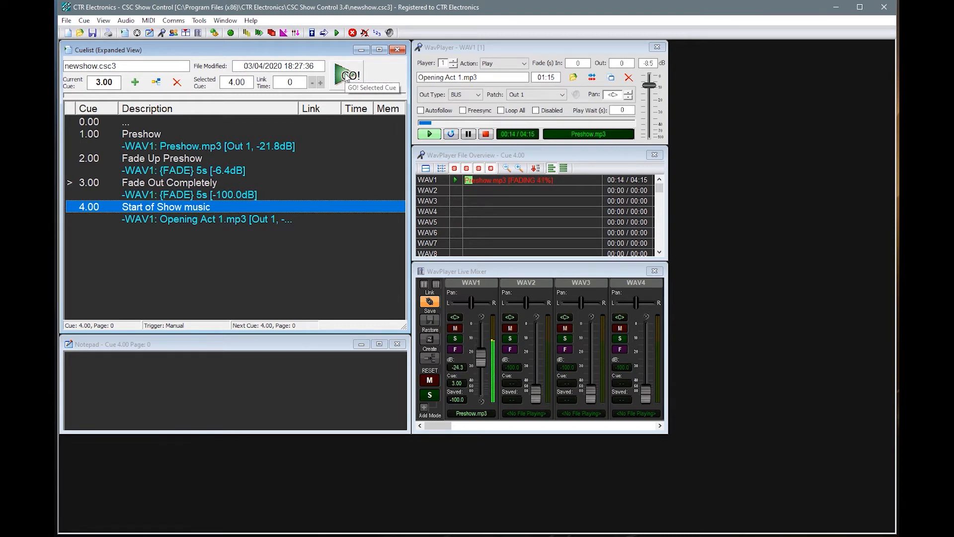
left_click(347, 75)
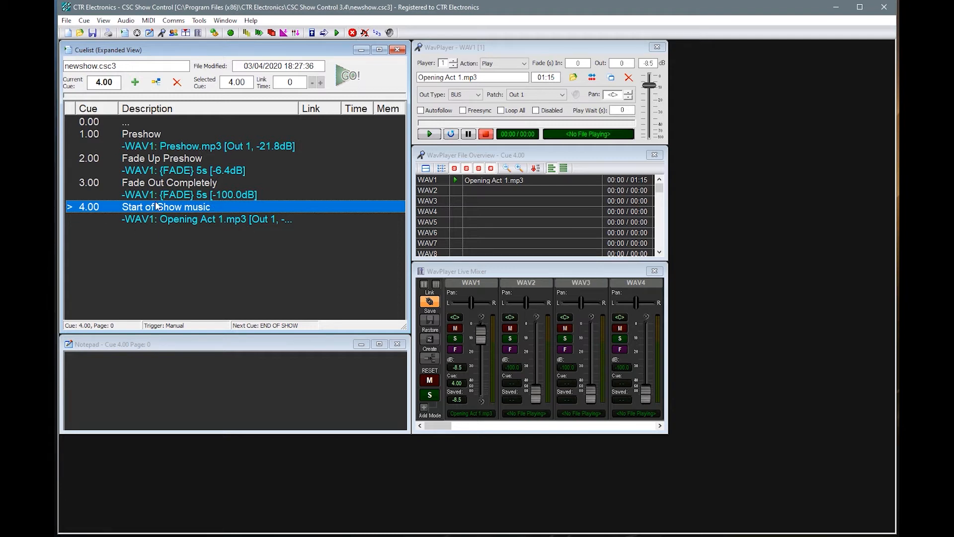
mouse_move(141, 238)
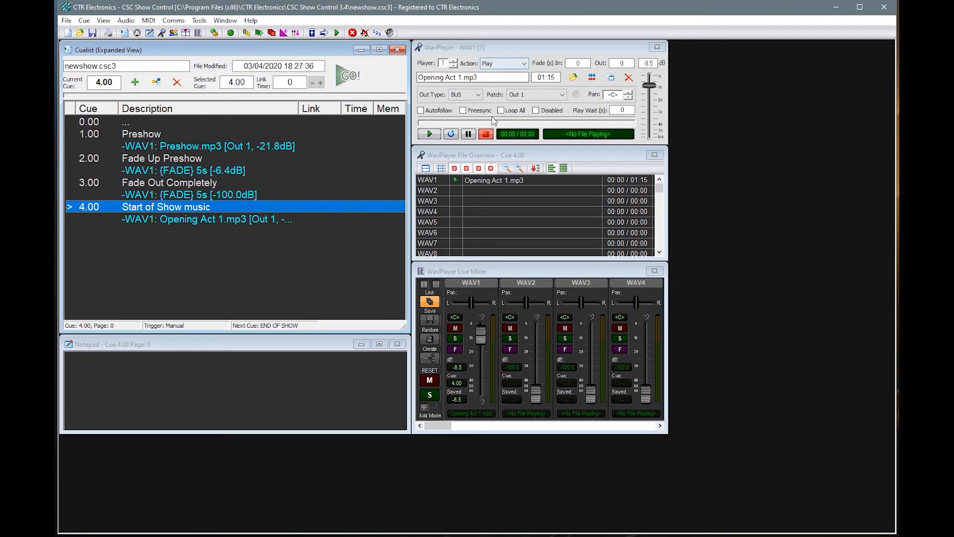
- Switch cue 4.00's Opening Act 1.mp3 from player WAV1 to WAV2
left_click(493, 180)
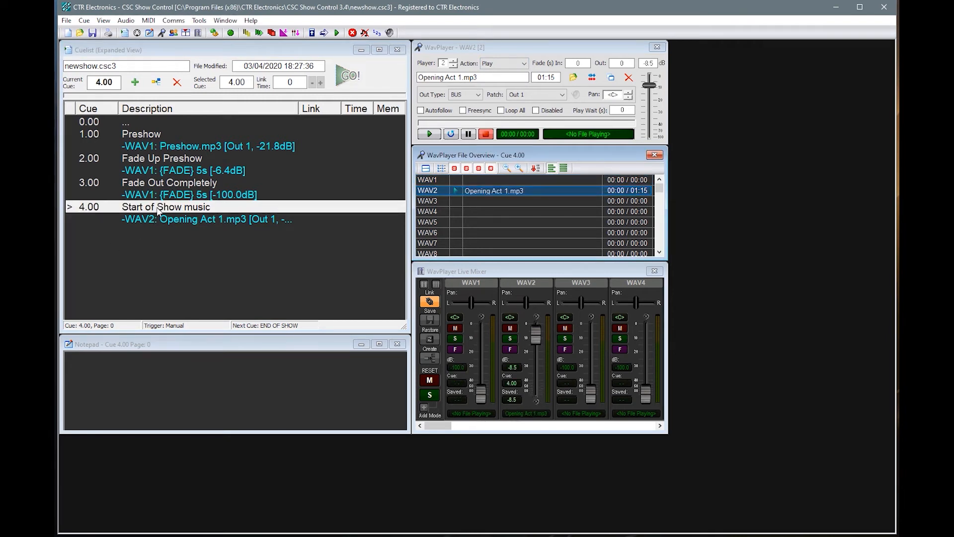
left_click(165, 206)
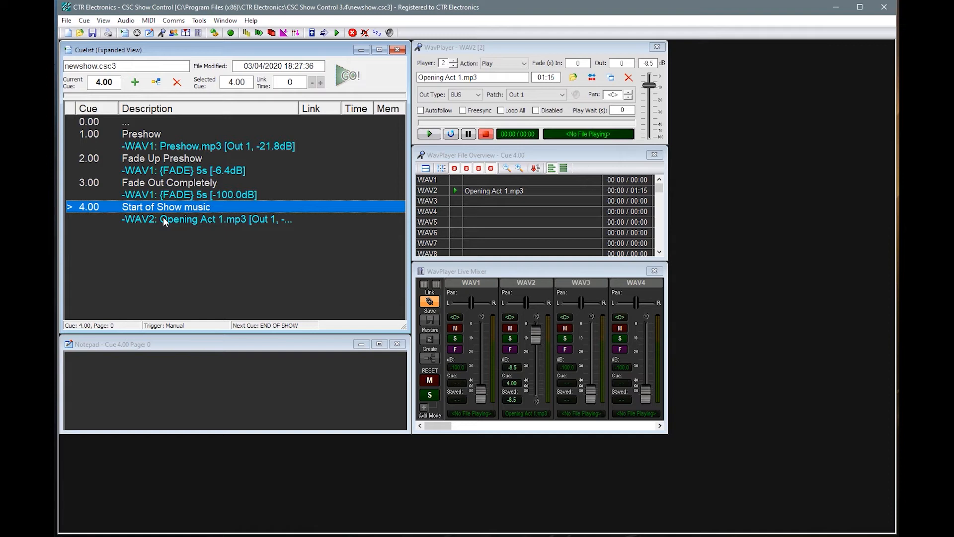
mouse_move(648, 315)
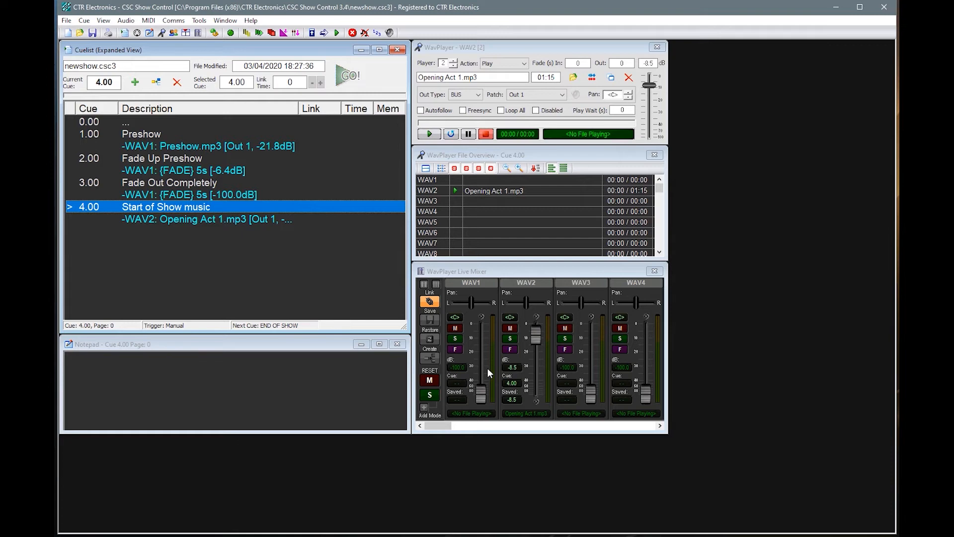
mouse_move(228, 319)
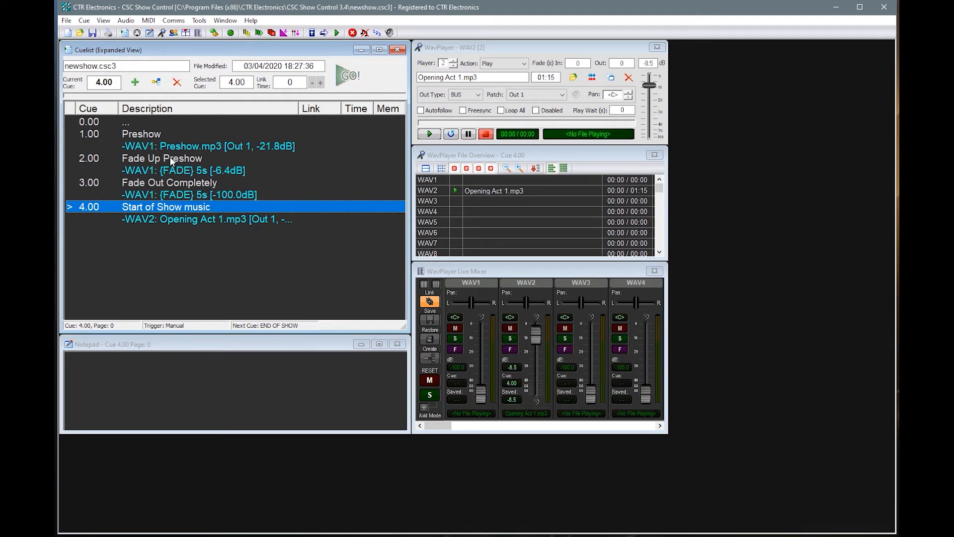
- Delete cue 2.00 'Fade Up Preshow' and renumber 'Fade Out Completely' from 3.00 to 2
right_click(162, 158)
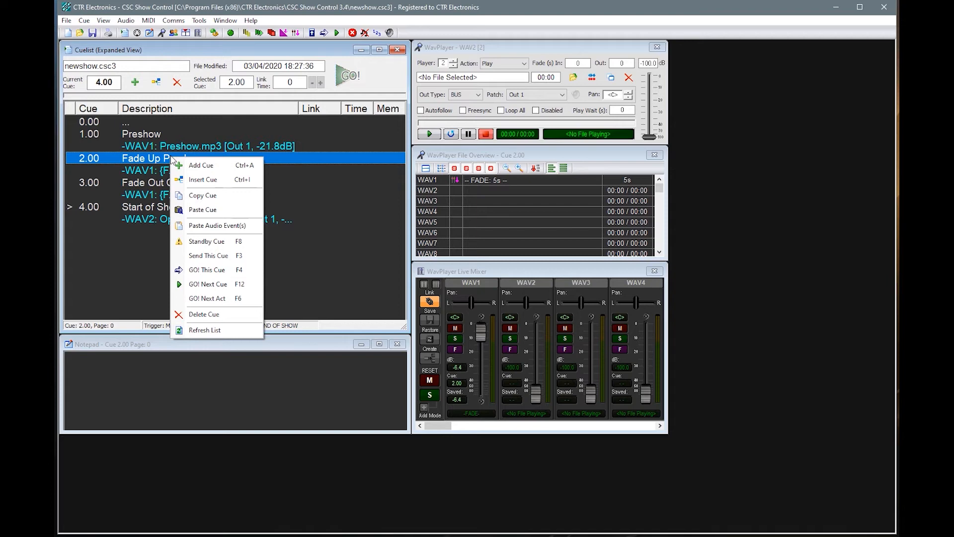
mouse_move(204, 315)
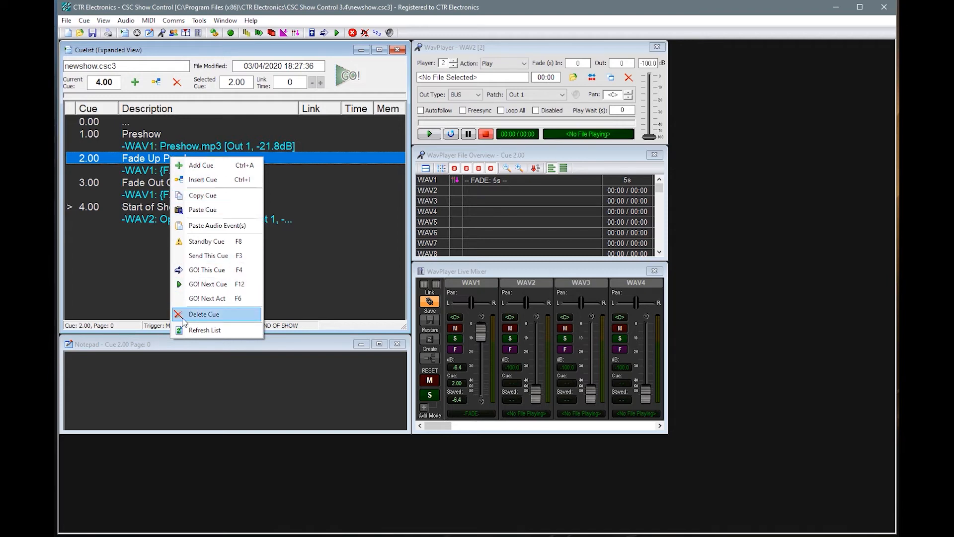
left_click(203, 314)
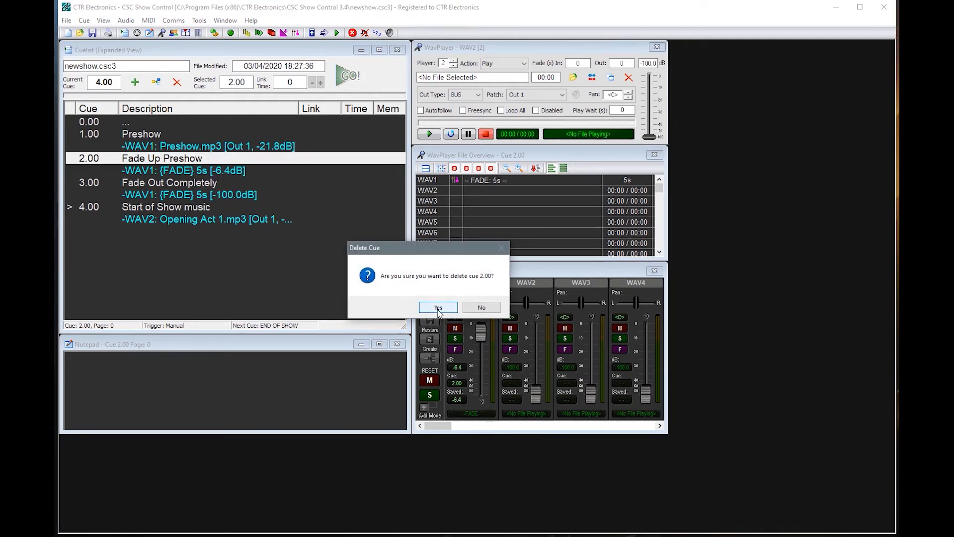
left_click(437, 307)
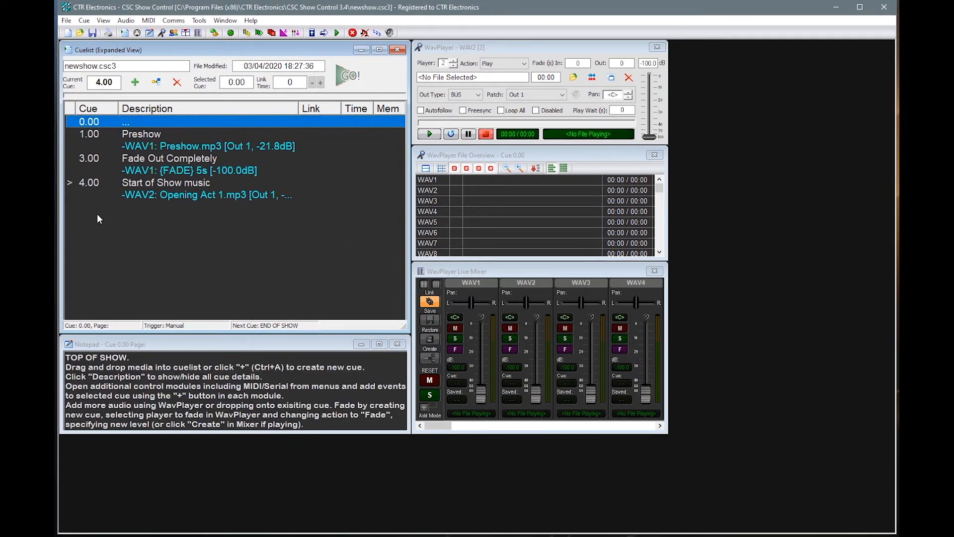
mouse_move(109, 171)
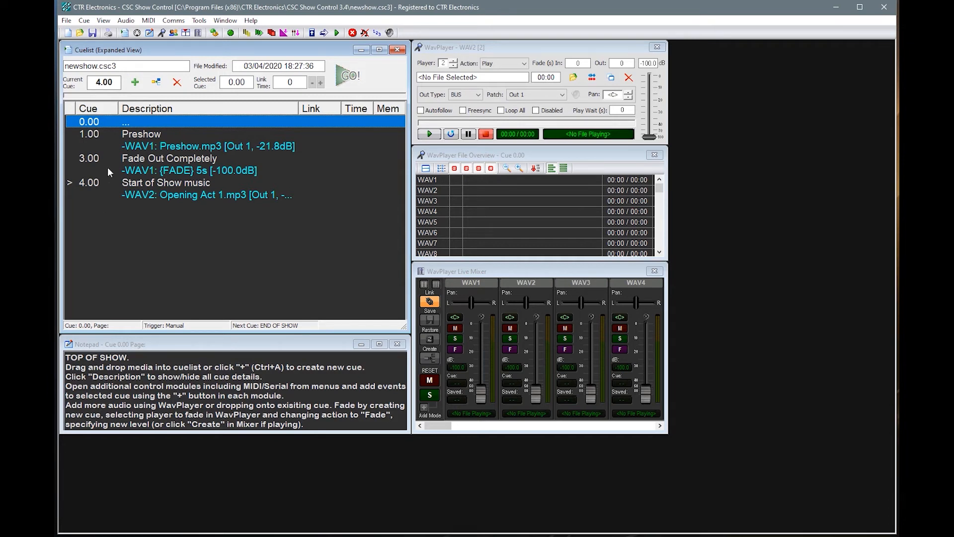
mouse_move(108, 169)
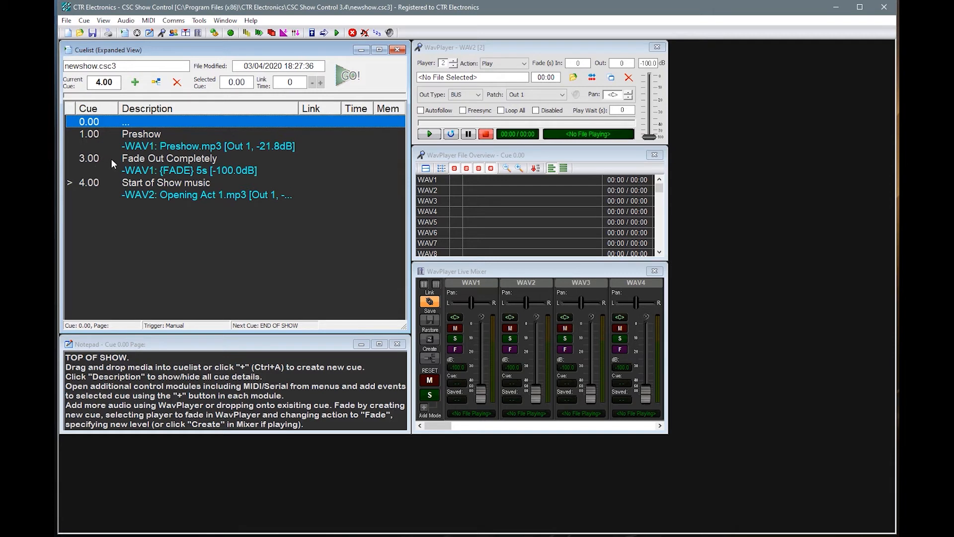
double_click(168, 158)
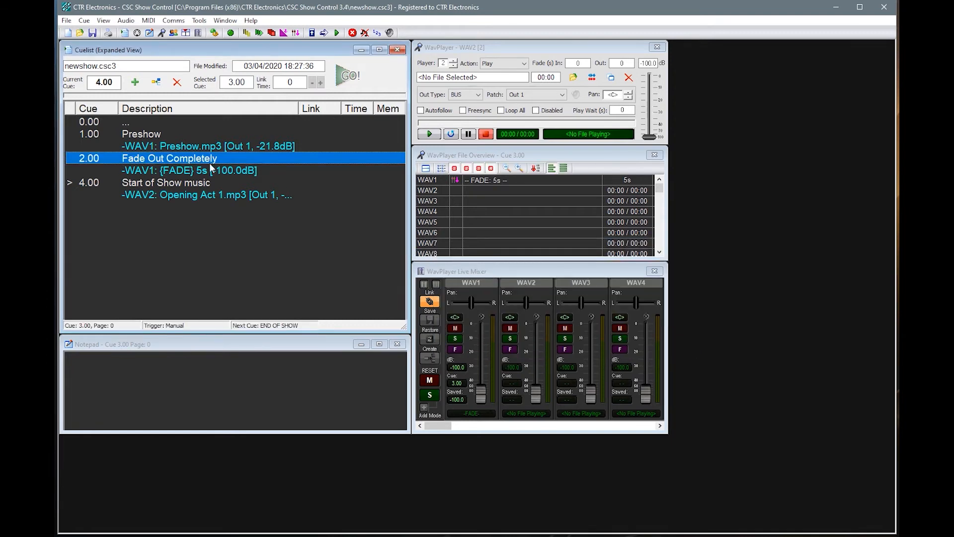
double_click(169, 158)
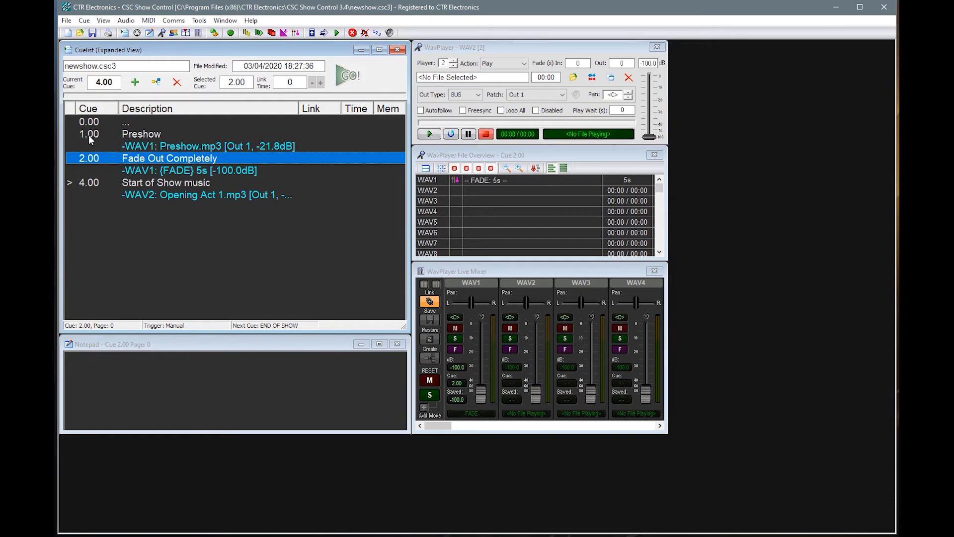
mouse_move(92, 184)
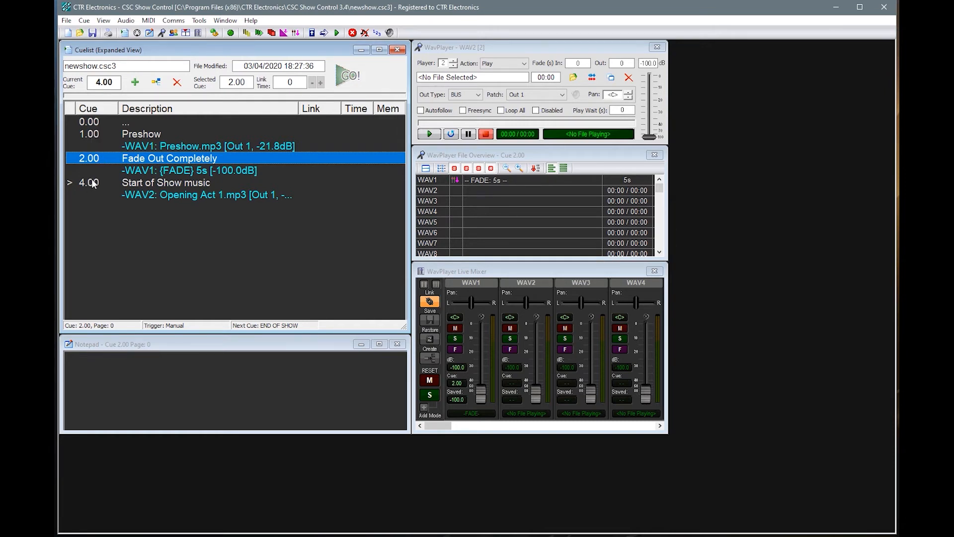
mouse_move(96, 142)
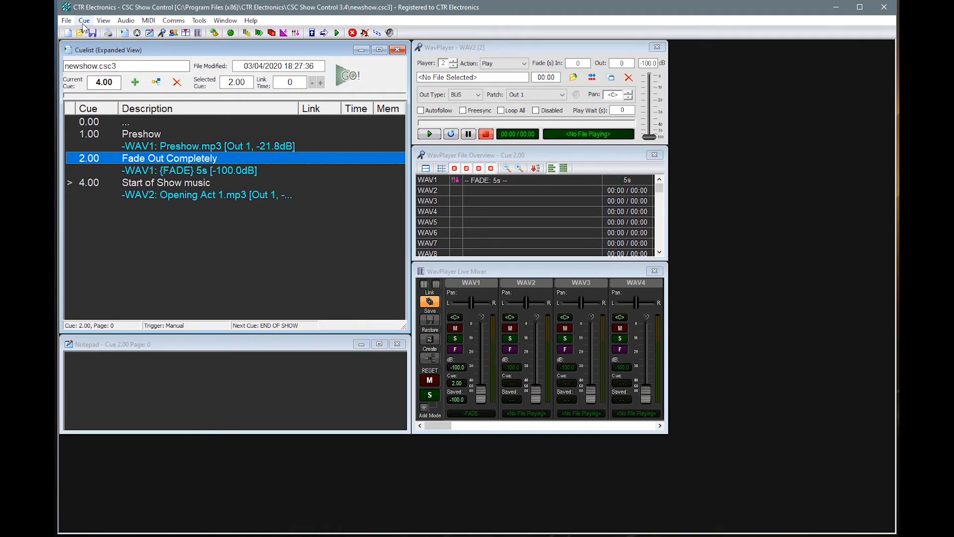
- Renumber the entire cue list starting at 1.00 with an increment of 1.0
left_click(84, 20)
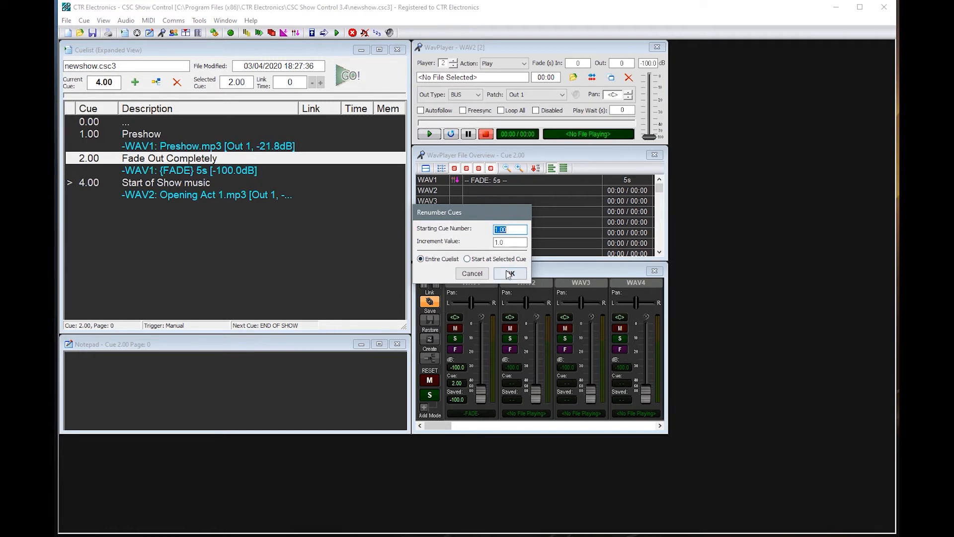
left_click(510, 273)
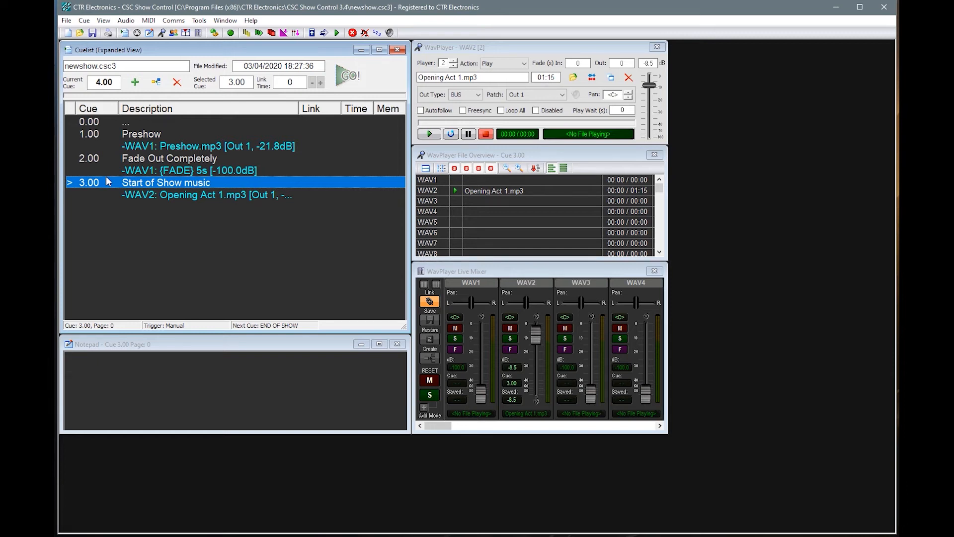
mouse_move(134, 134)
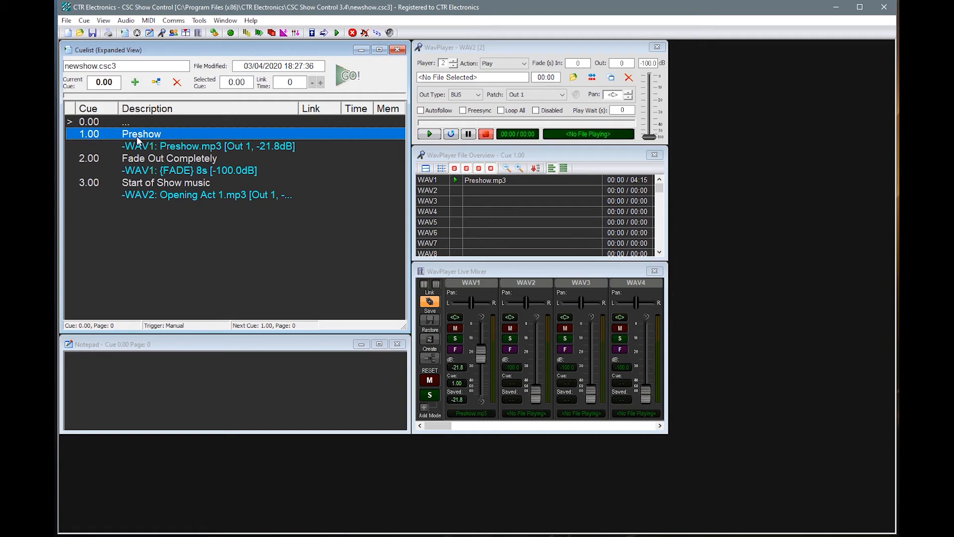
mouse_move(132, 124)
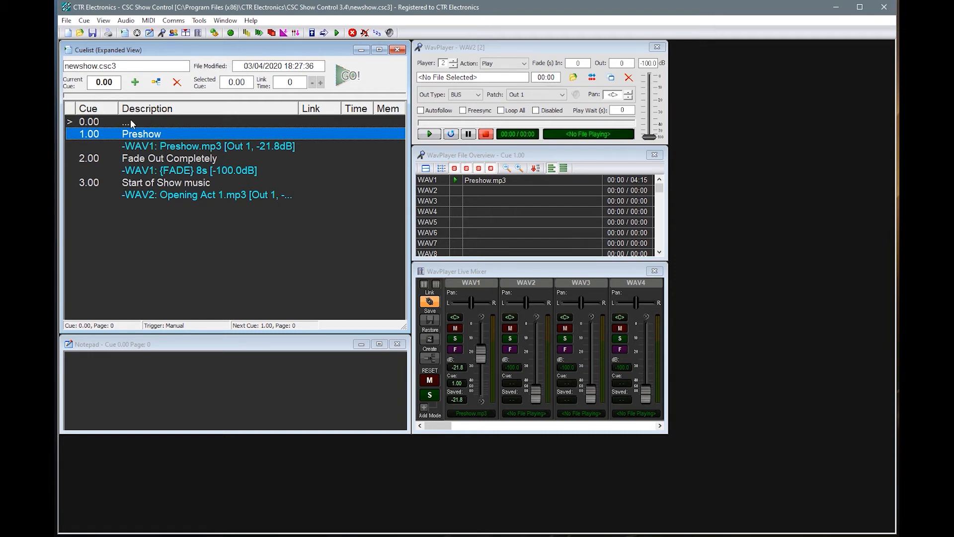
- Select cue 2.00 'Fade Out Completely', now fading WAV1 over 8 seconds
left_click(169, 158)
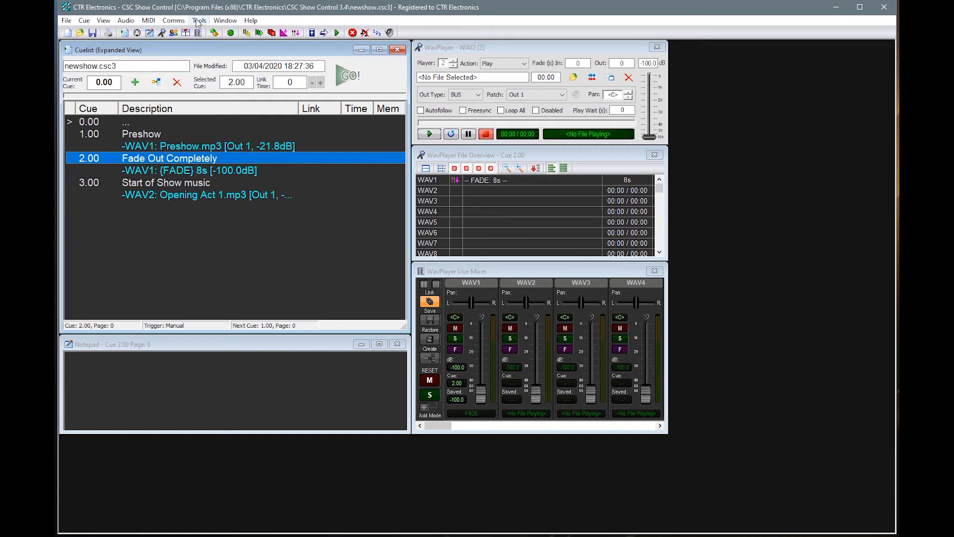
- Turn off 'Highlight Next Cue' in Tools > Settings and apply
left_click(199, 20)
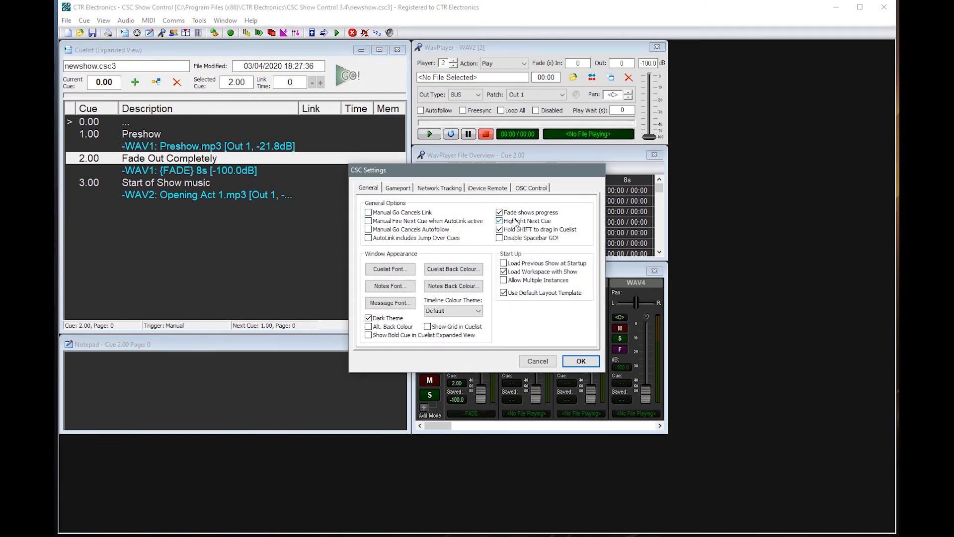
left_click(499, 229)
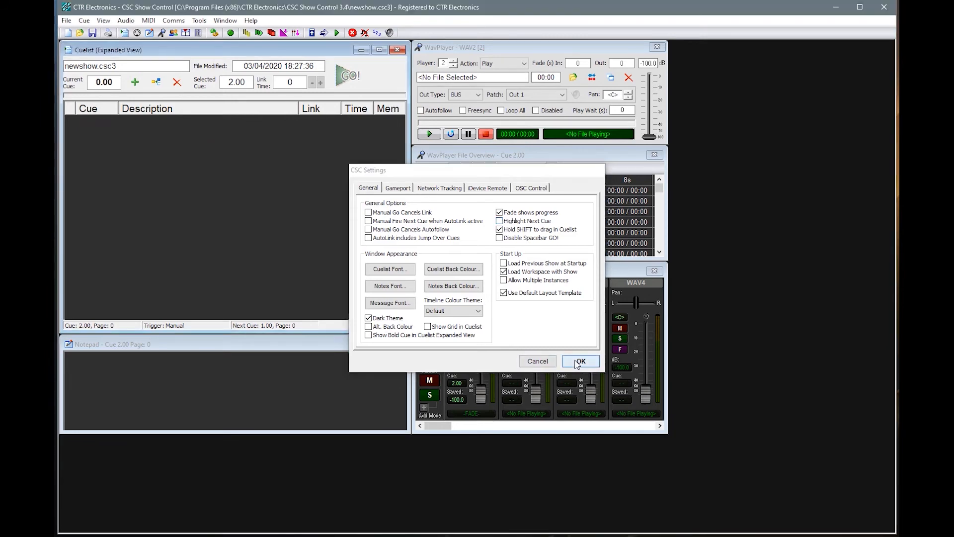
left_click(578, 361)
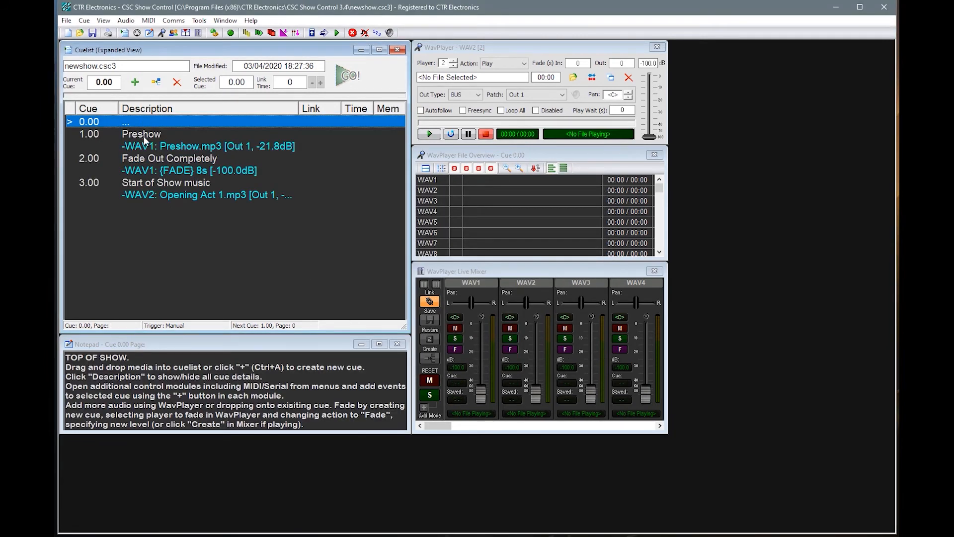
- Run the show with GO from Preshow through Start of Show music, then Stop All
left_click(347, 75)
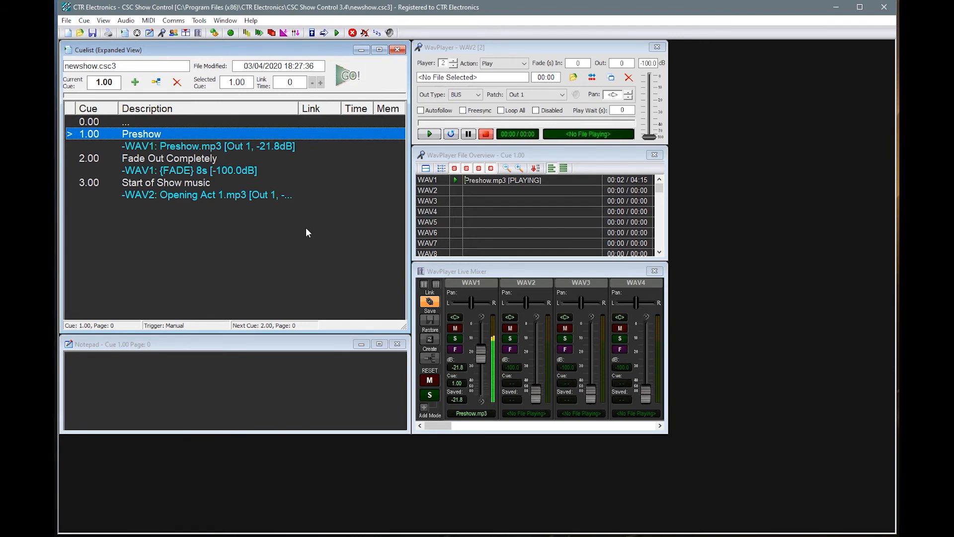
mouse_move(320, 235)
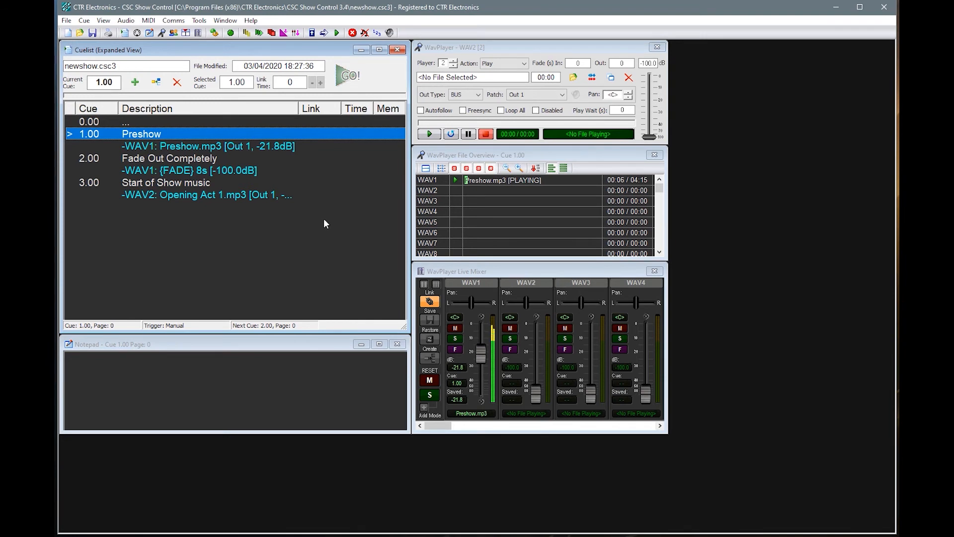
mouse_move(348, 75)
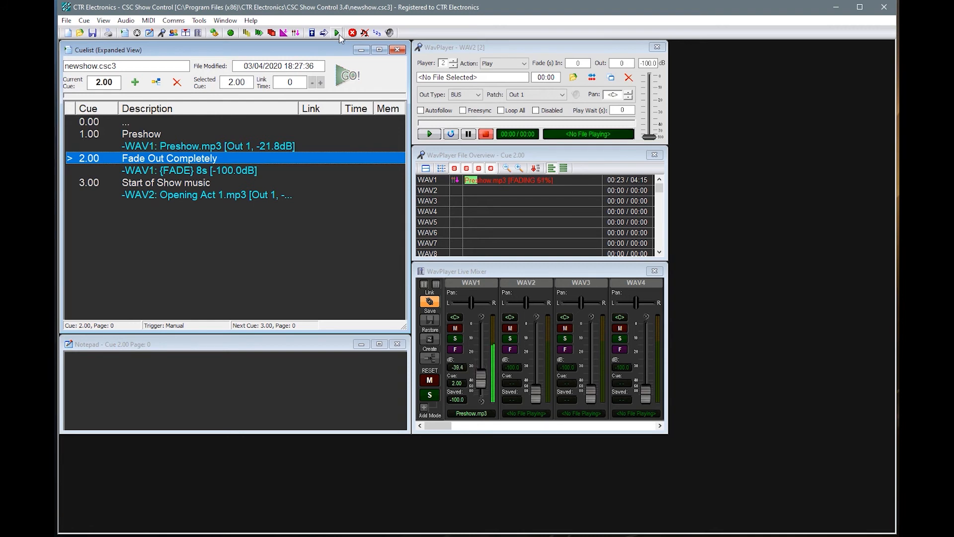
left_click(337, 33)
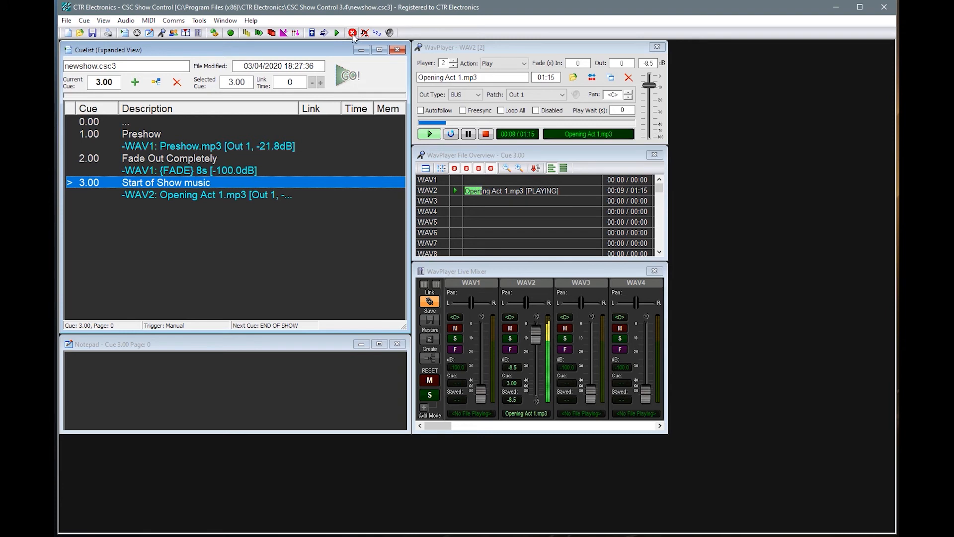
left_click(352, 32)
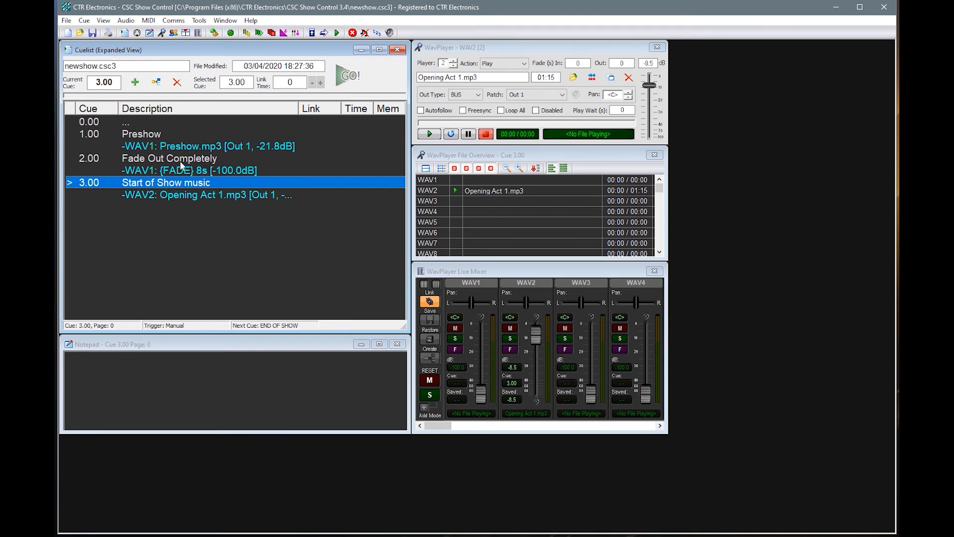
- Rename cue 2.00 to 'Start The Show'
double_click(169, 158)
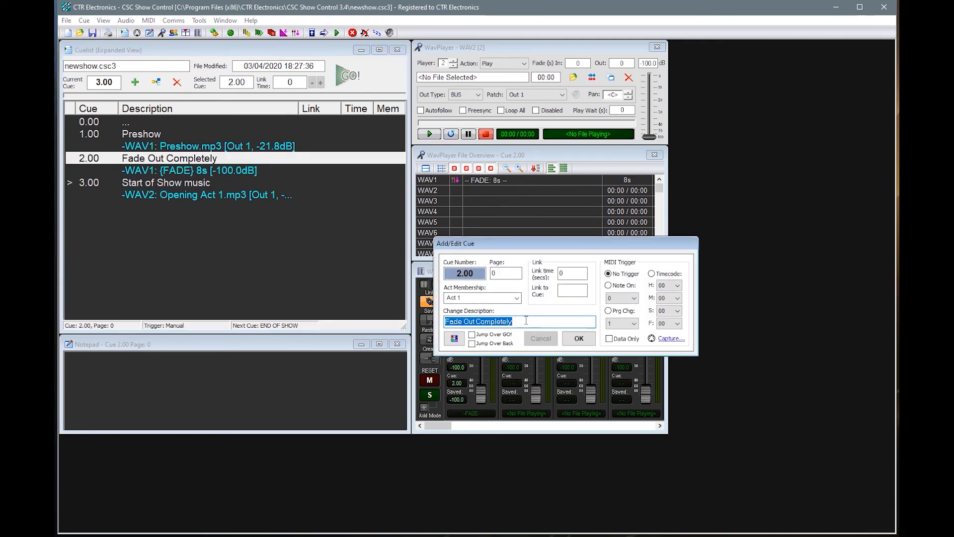
type("S")
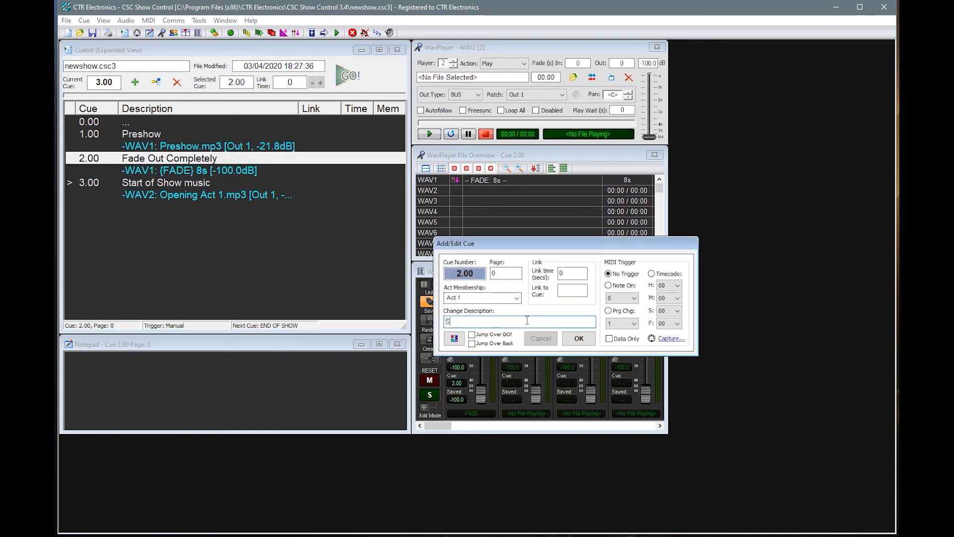
type("tart The Show")
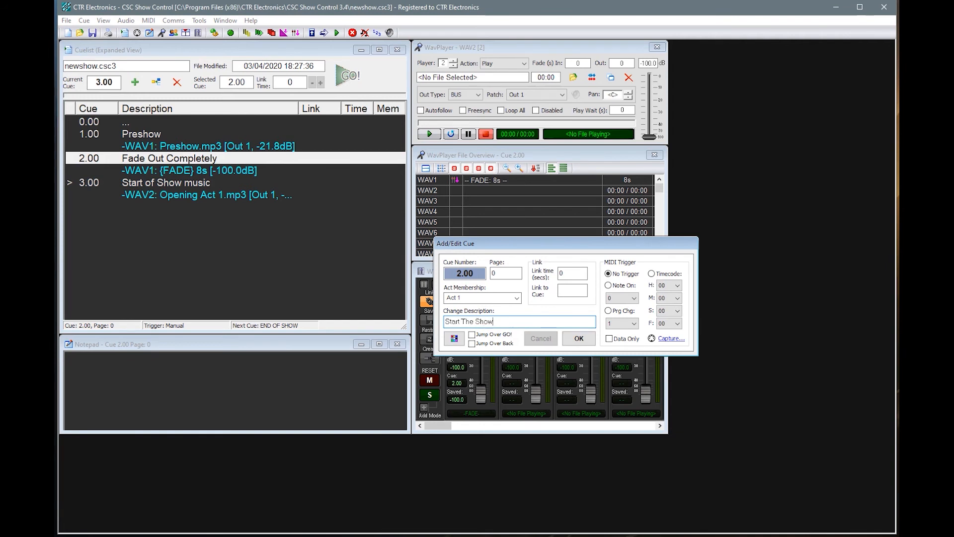
left_click(578, 338)
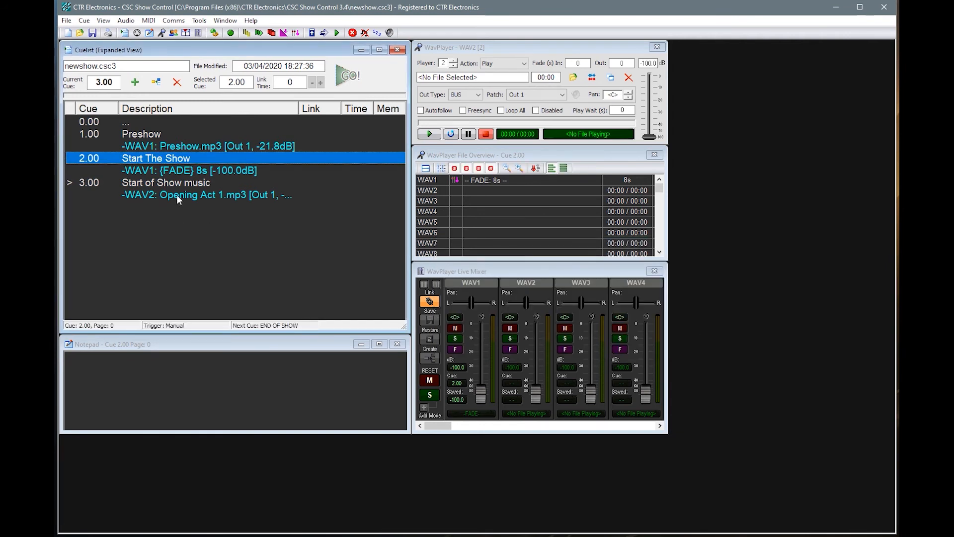
- Make 'Start The Show' auto-link to cue 3.00 after a 3-second link time
double_click(156, 158)
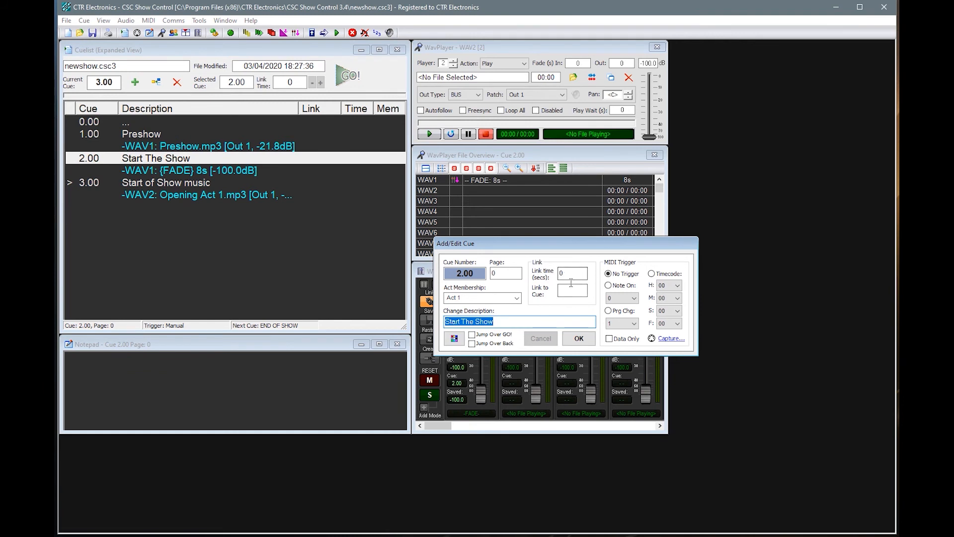
mouse_move(571, 273)
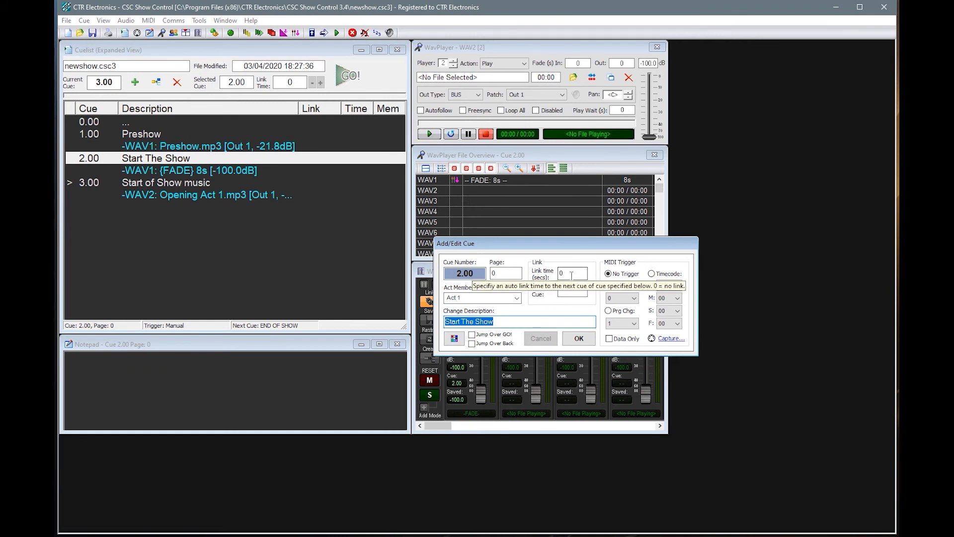
left_click(571, 273)
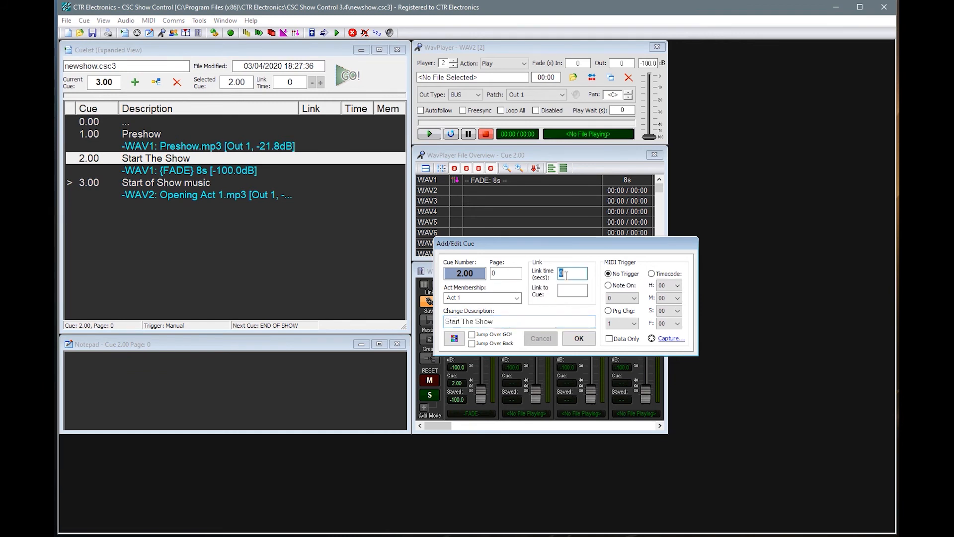
type("3")
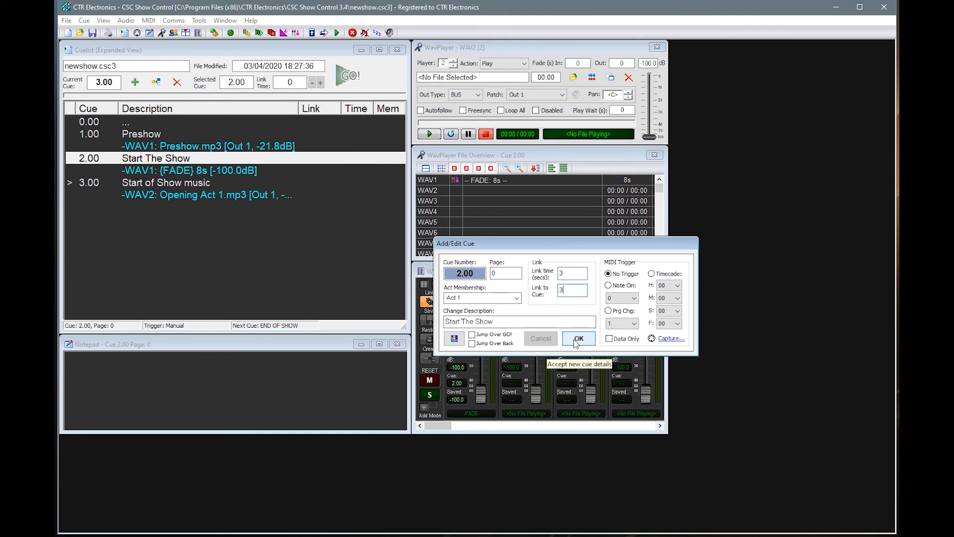
left_click(578, 338)
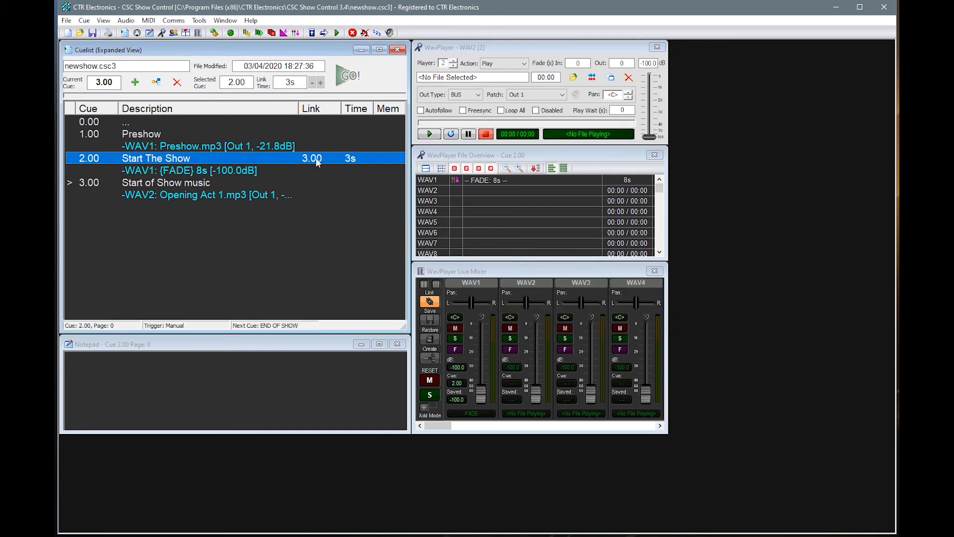
mouse_move(366, 175)
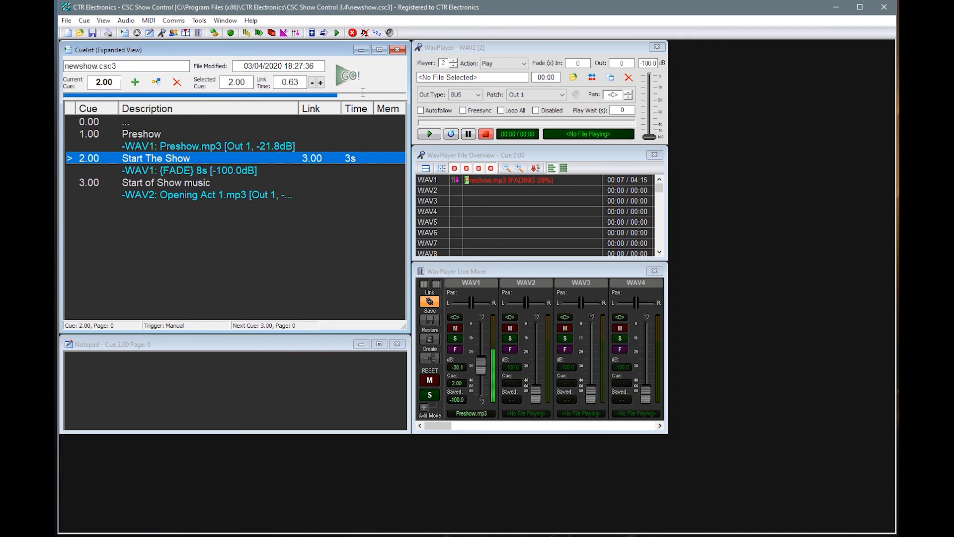
left_click(347, 76)
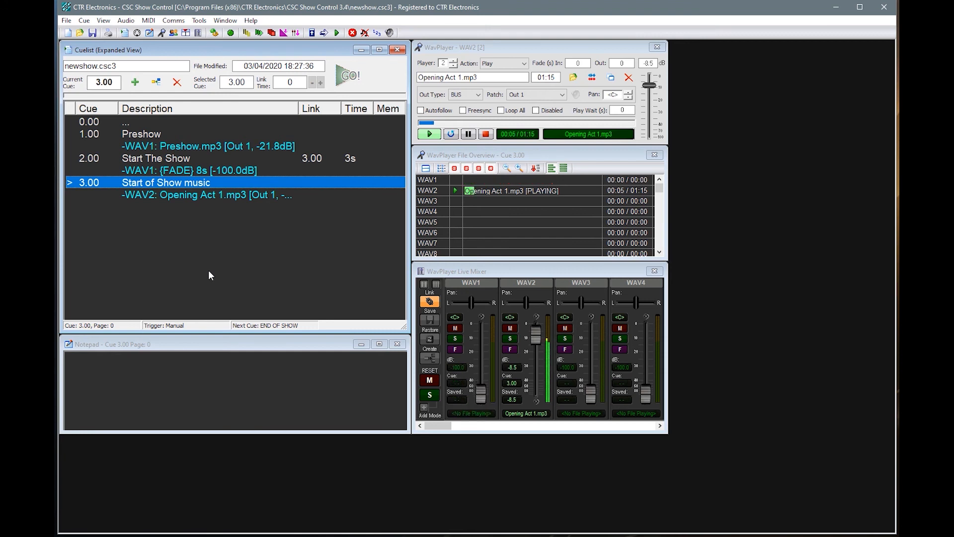
left_click(485, 133)
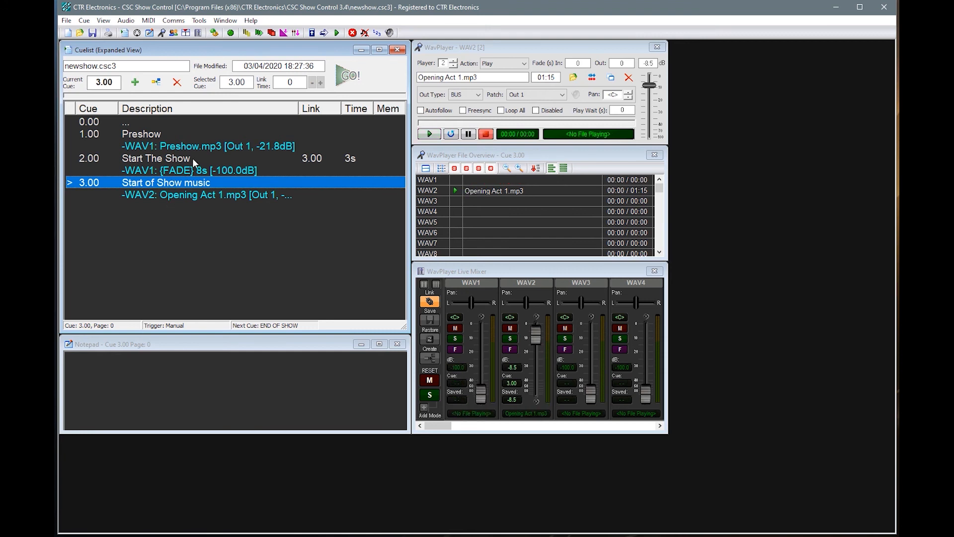
- Clear Start The Show's link cue so it links to NEXT, and indent Start of Show music
double_click(155, 158)
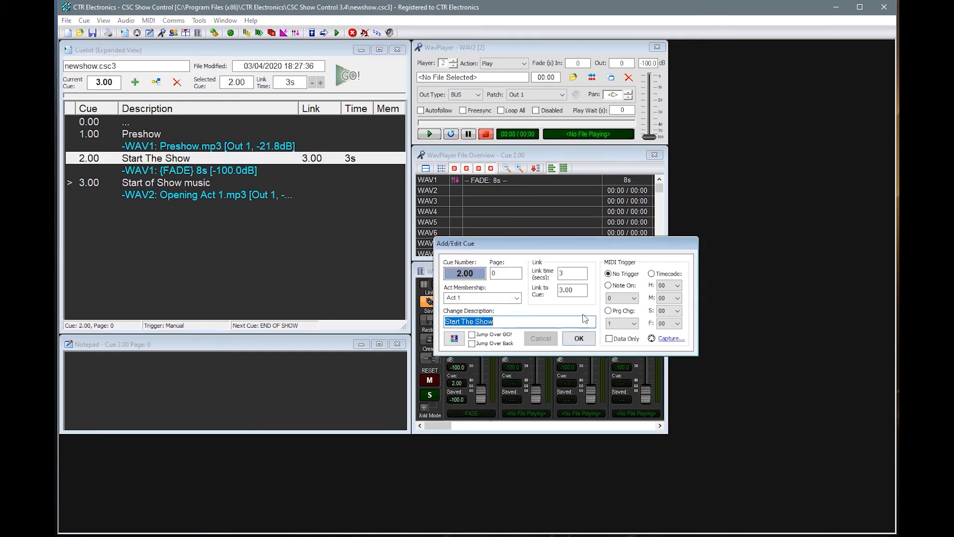
left_click(570, 289)
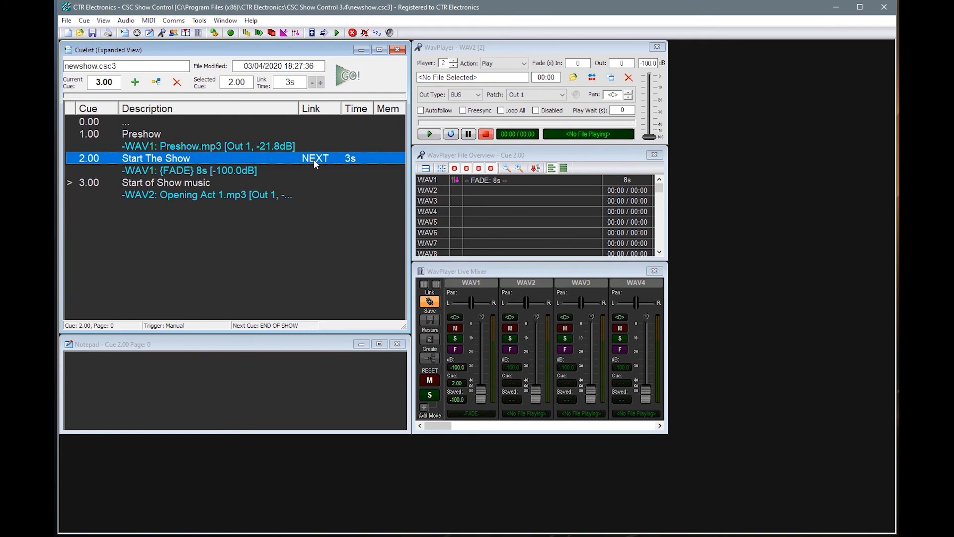
mouse_move(289, 158)
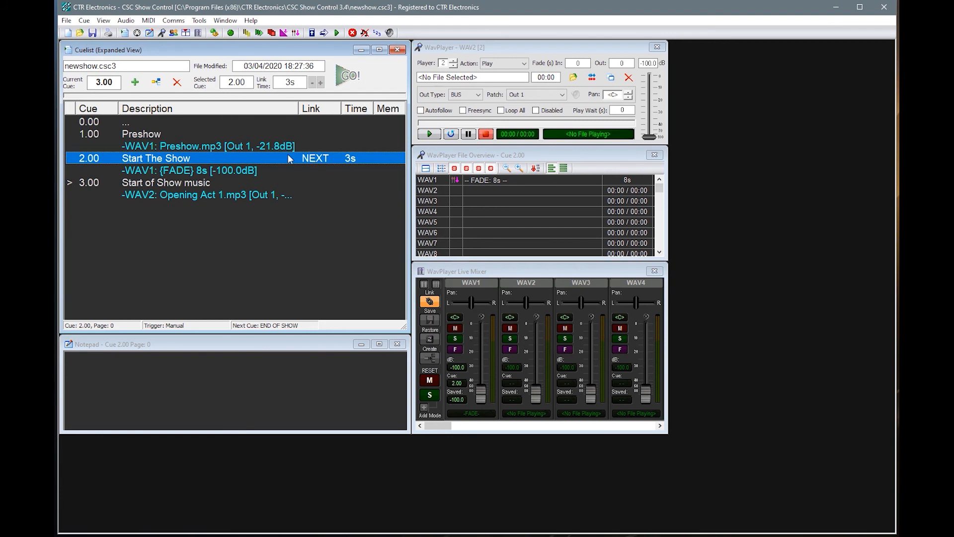
mouse_move(155, 181)
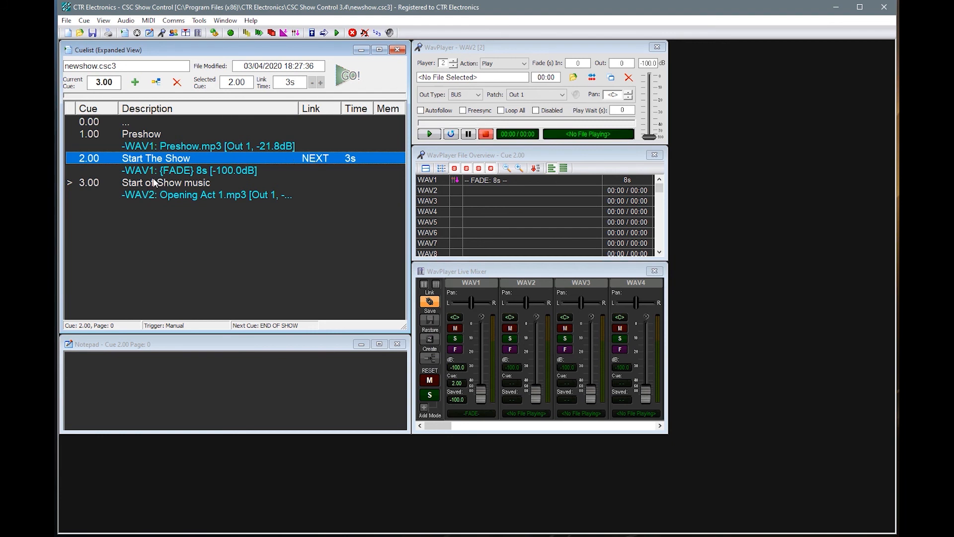
double_click(165, 183)
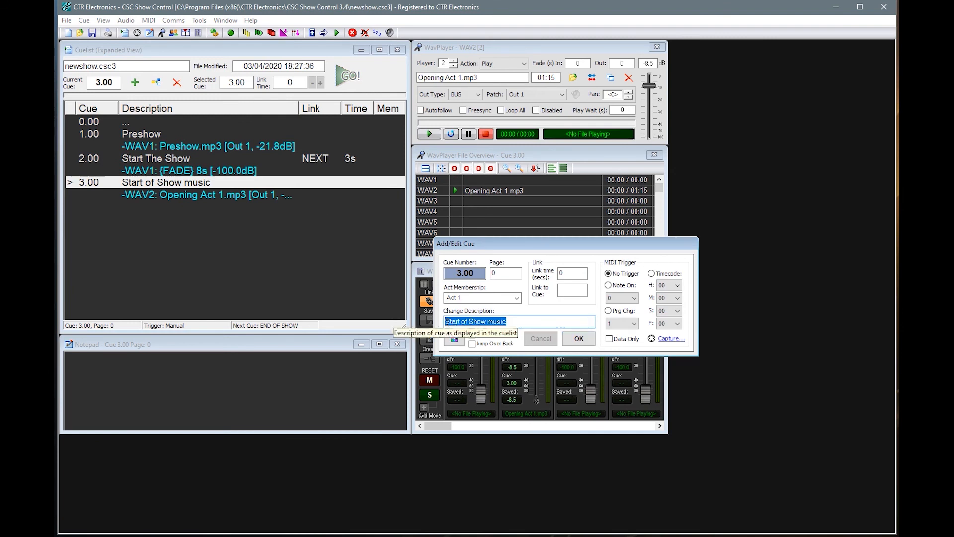
left_click(577, 338)
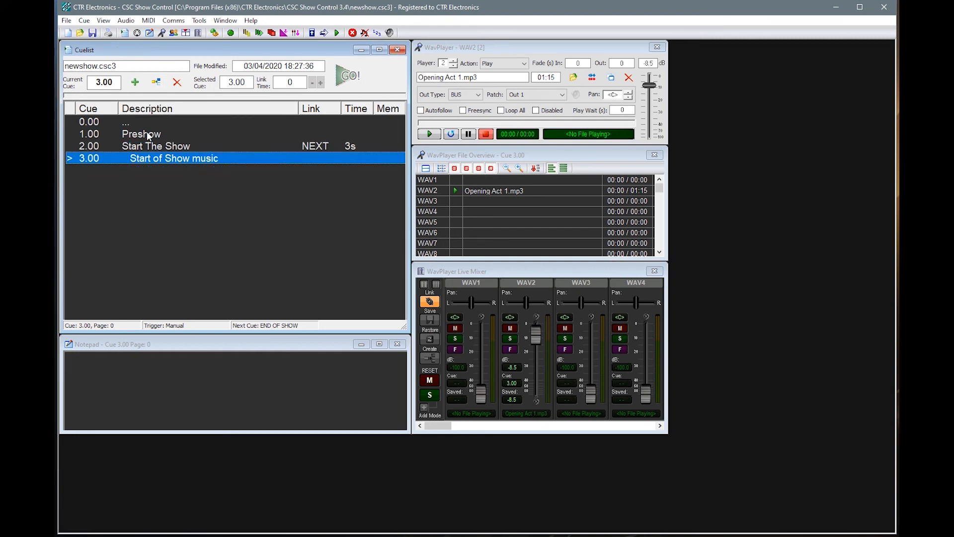
left_click(141, 133)
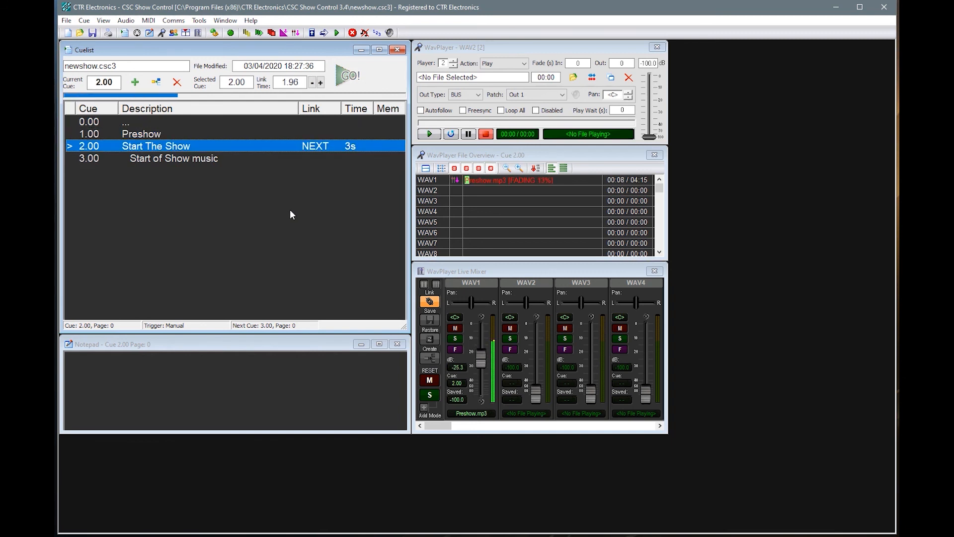
left_click(347, 76)
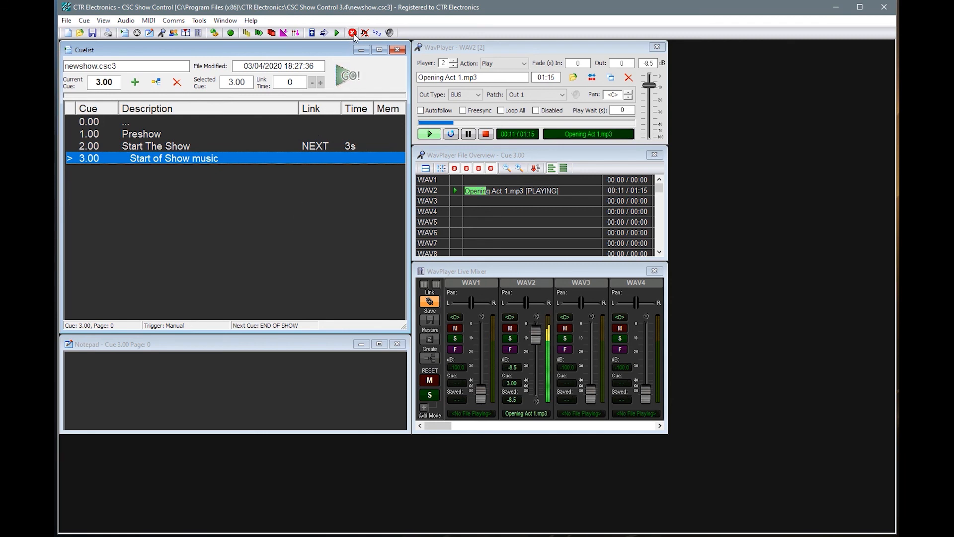
left_click(352, 33)
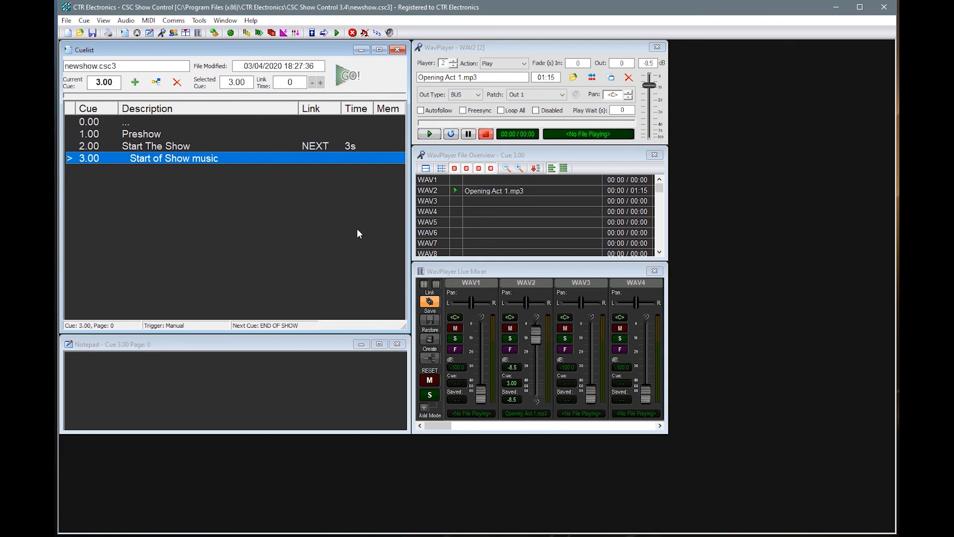